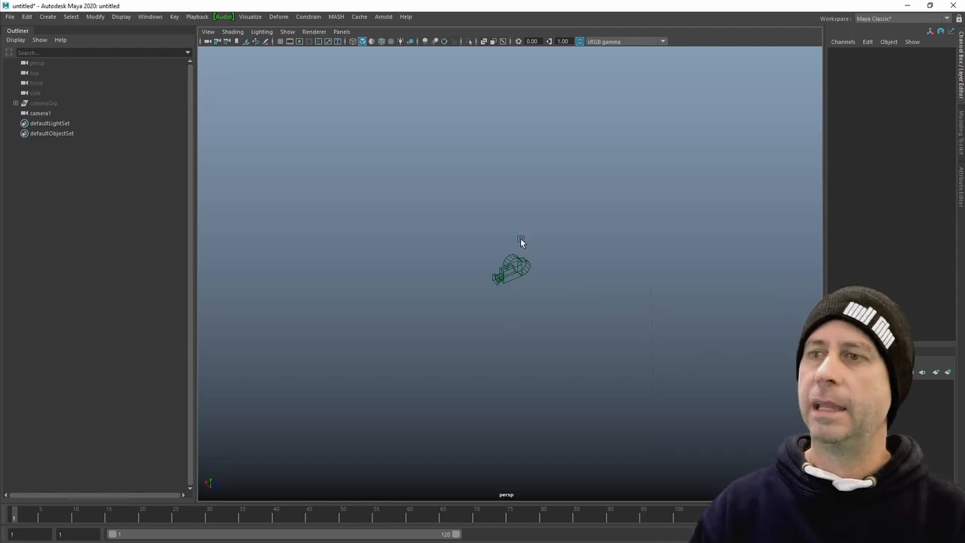
# Select the new camera and the cameraGrp root while nesting the rig hierarchy down to renderCam and distanceHelper
pyautogui.click(40, 114)
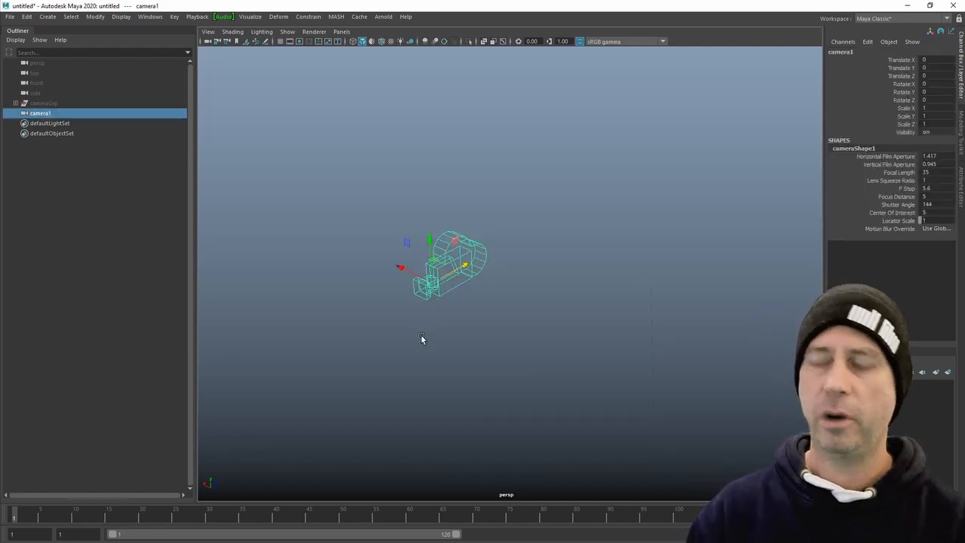
pyautogui.click(42, 103)
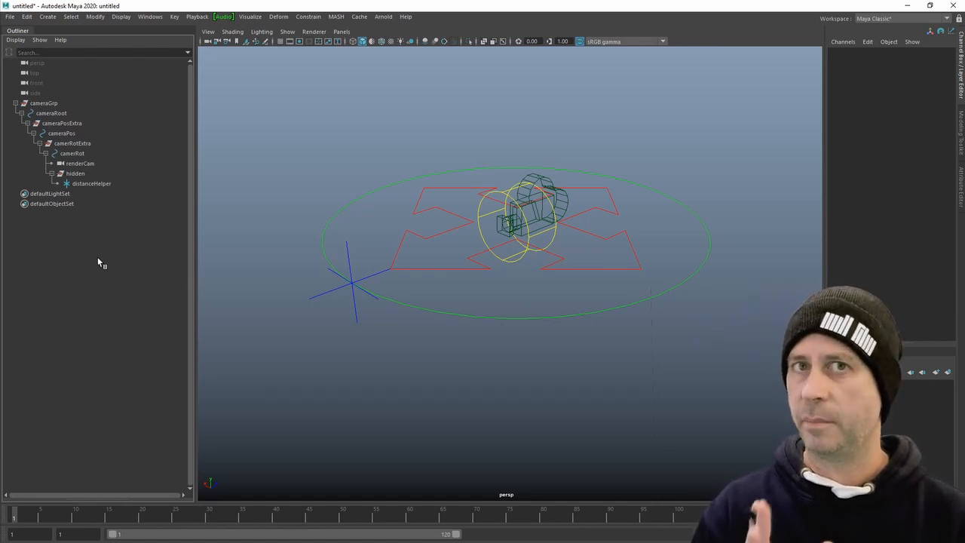
pyautogui.click(75, 173)
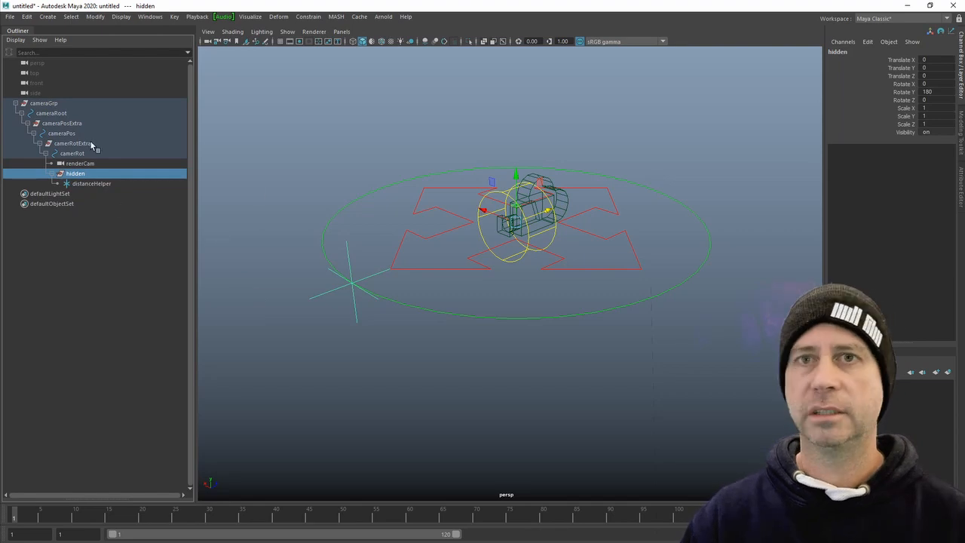
pyautogui.click(80, 163)
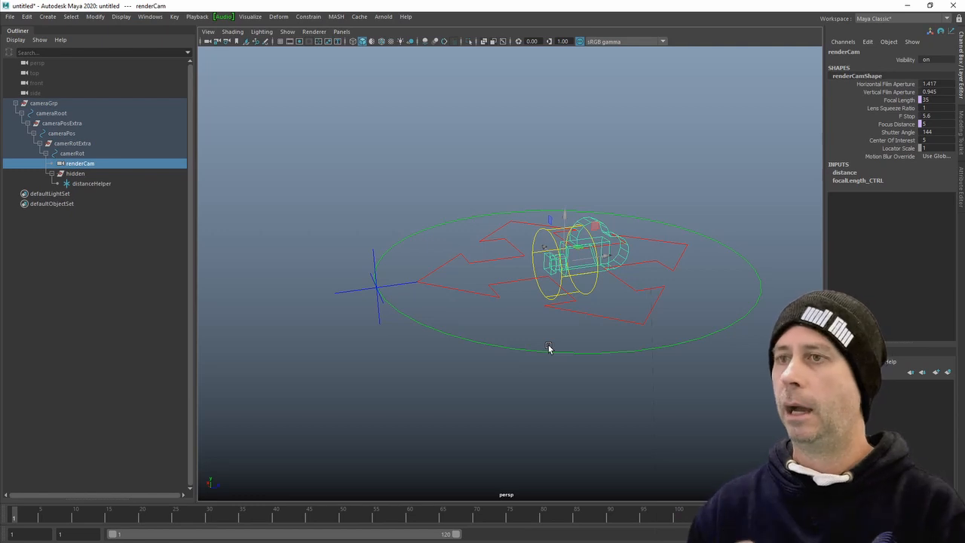
pyautogui.moveTo(325, 471)
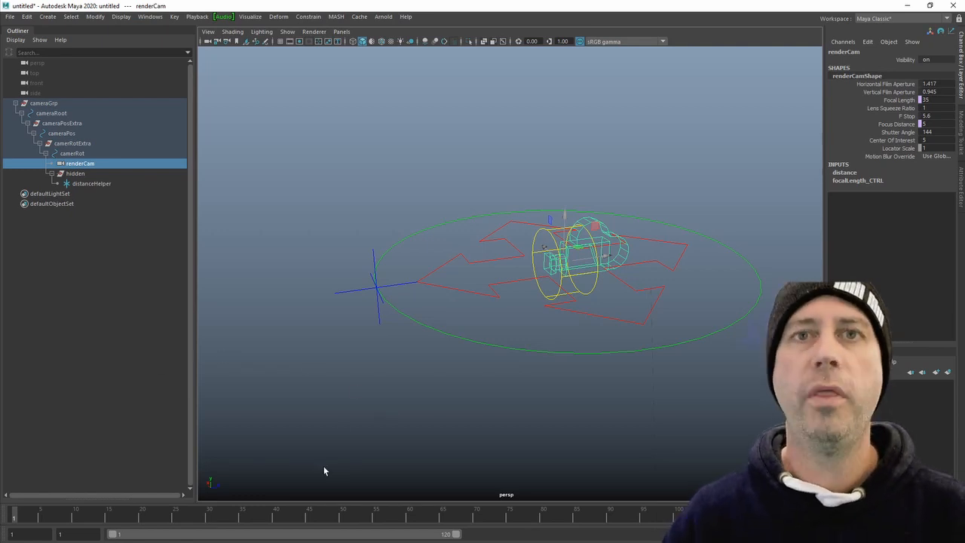
pyautogui.moveTo(256, 372)
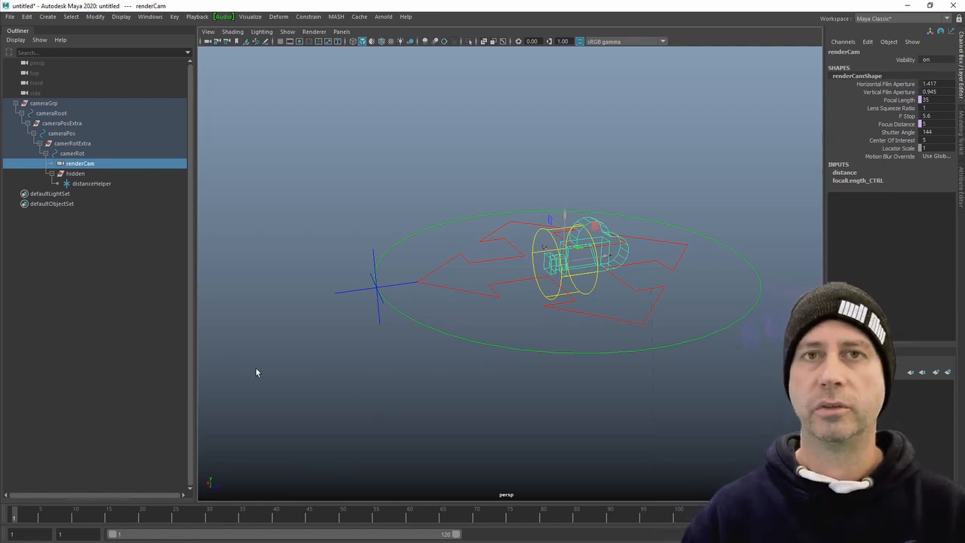
# Push distanceHelper outward along Z away from the camera, checking holder and reselecting the locator
pyautogui.click(91, 184)
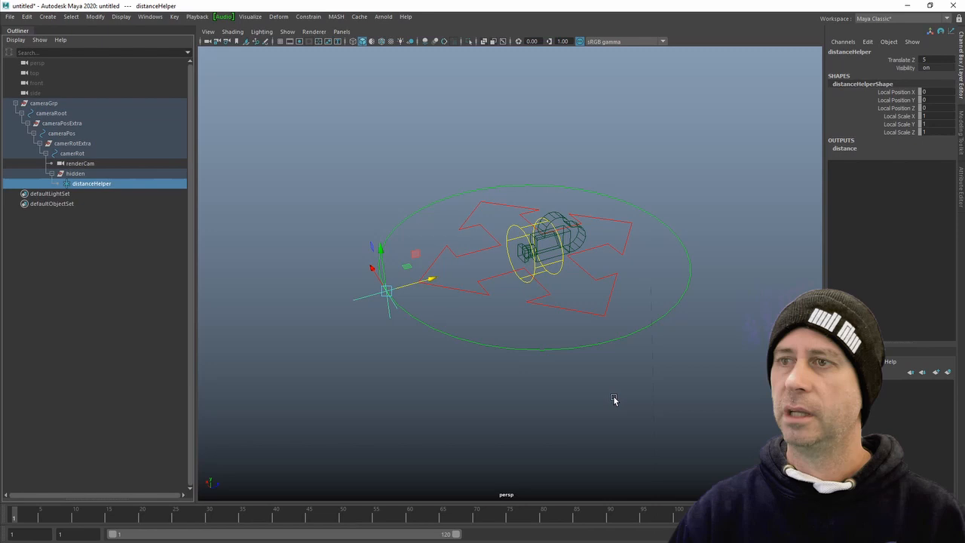
pyautogui.moveTo(81, 169)
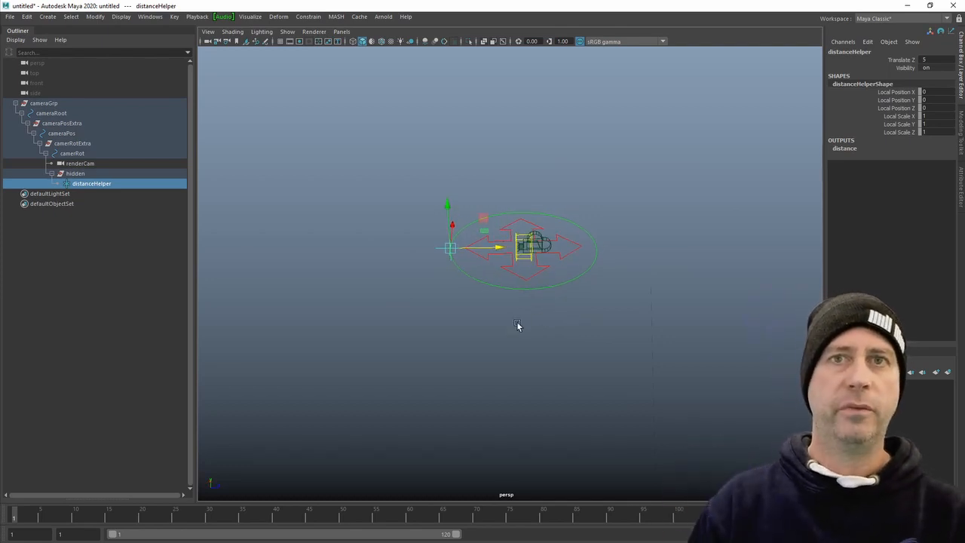
pyautogui.moveTo(501, 248); pyautogui.dragTo(434, 253)
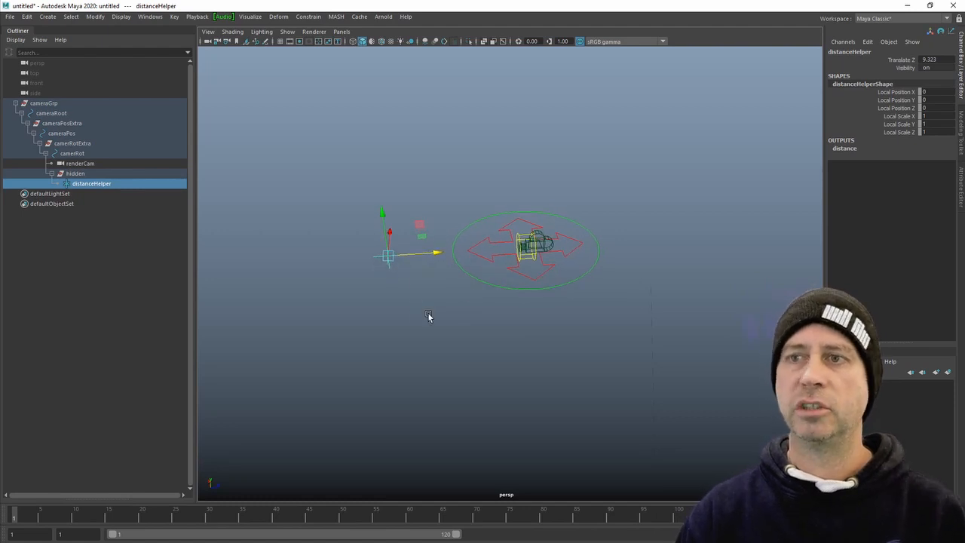
pyautogui.moveTo(367, 343)
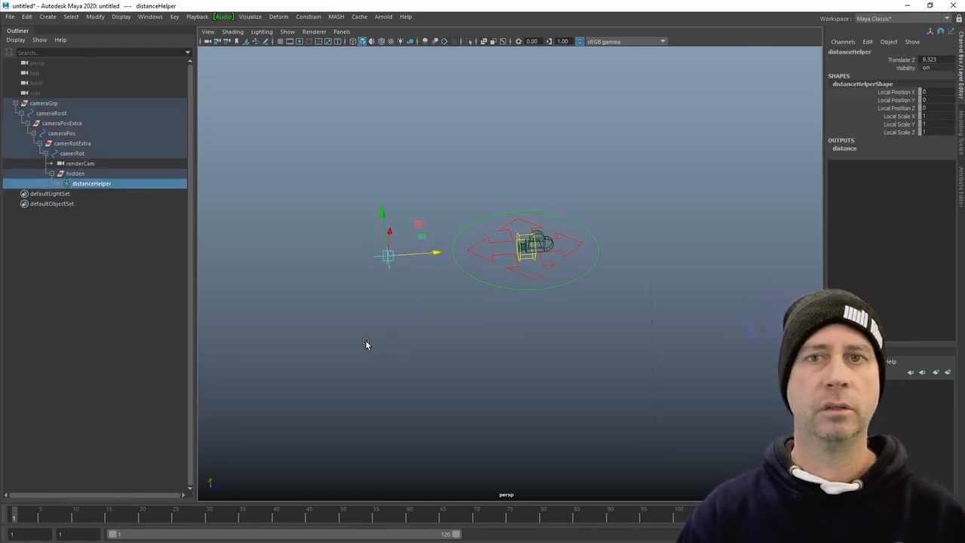
pyautogui.click(75, 173)
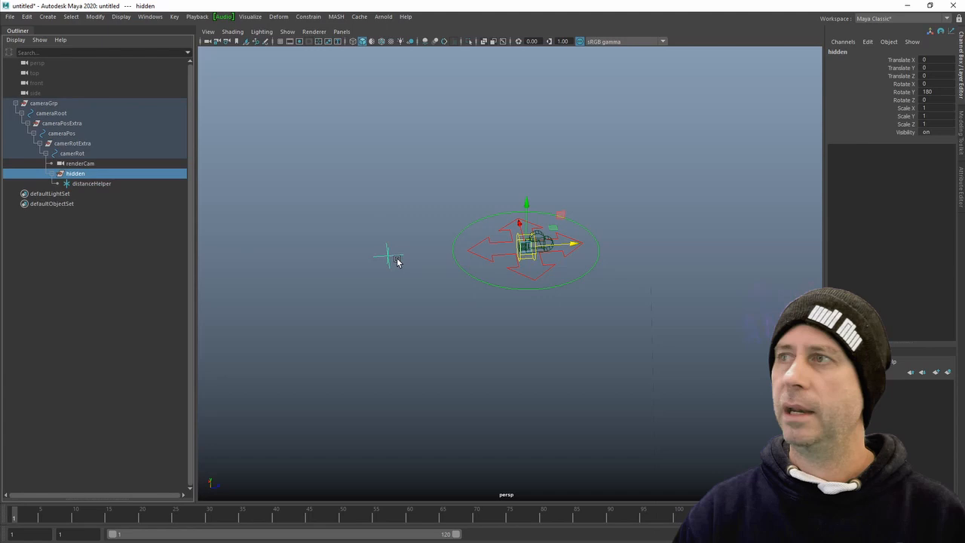
pyautogui.click(91, 184)
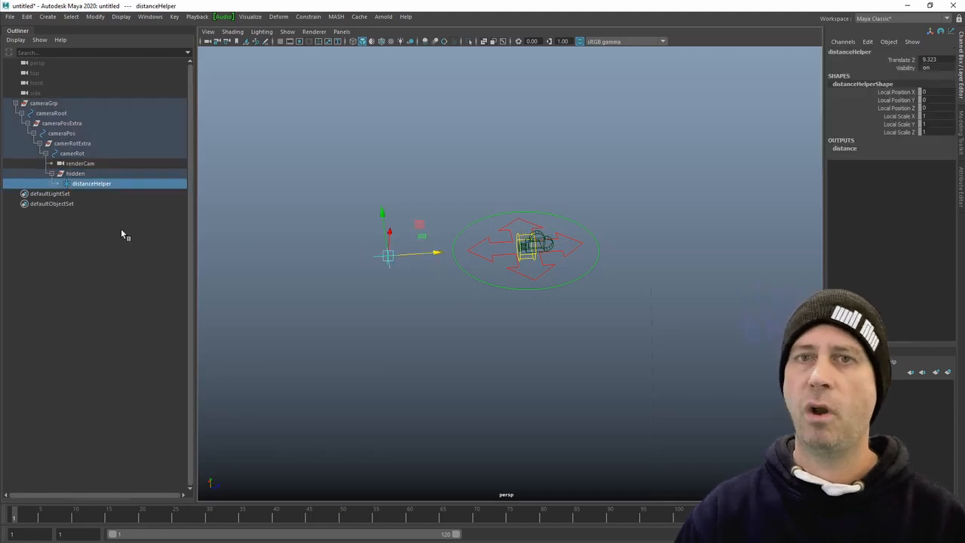
# Verify renderCamShape's Depth of Field focus distance follows distanceHelper as it is moved farther out
pyautogui.click(80, 163)
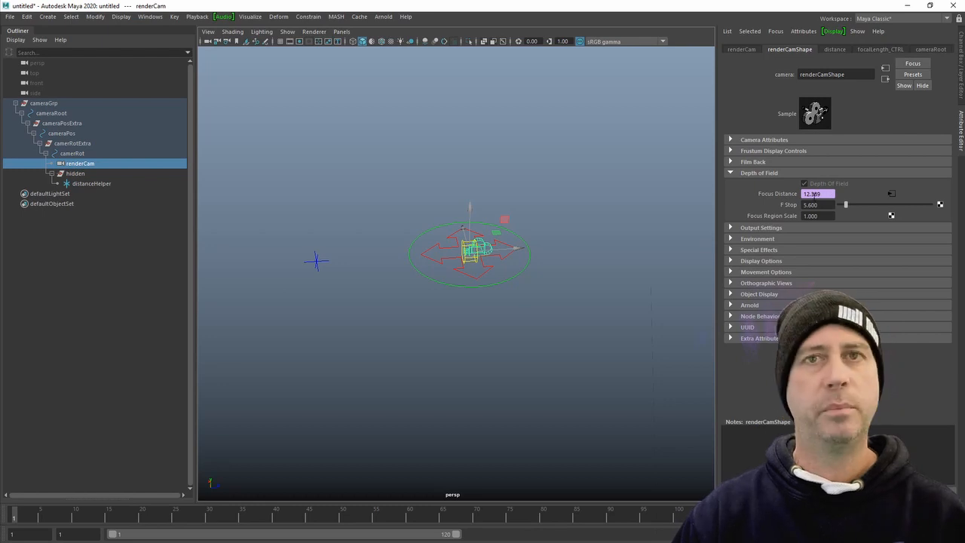
pyautogui.moveTo(389, 298)
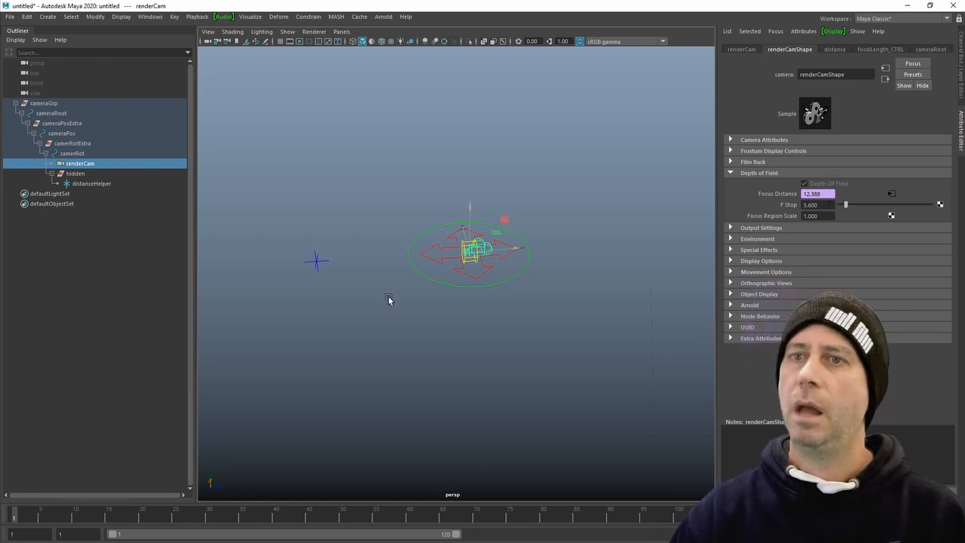
pyautogui.click(91, 184)
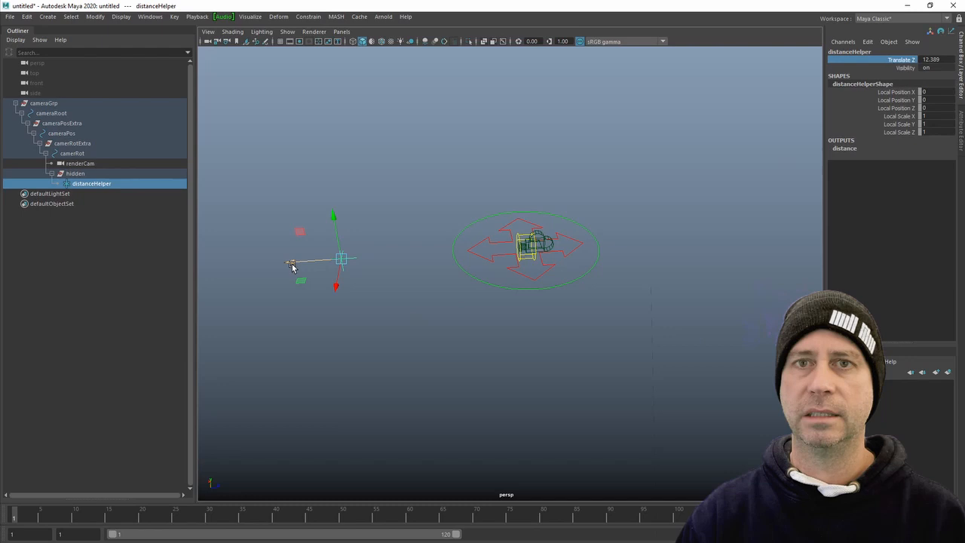
pyautogui.click(80, 162)
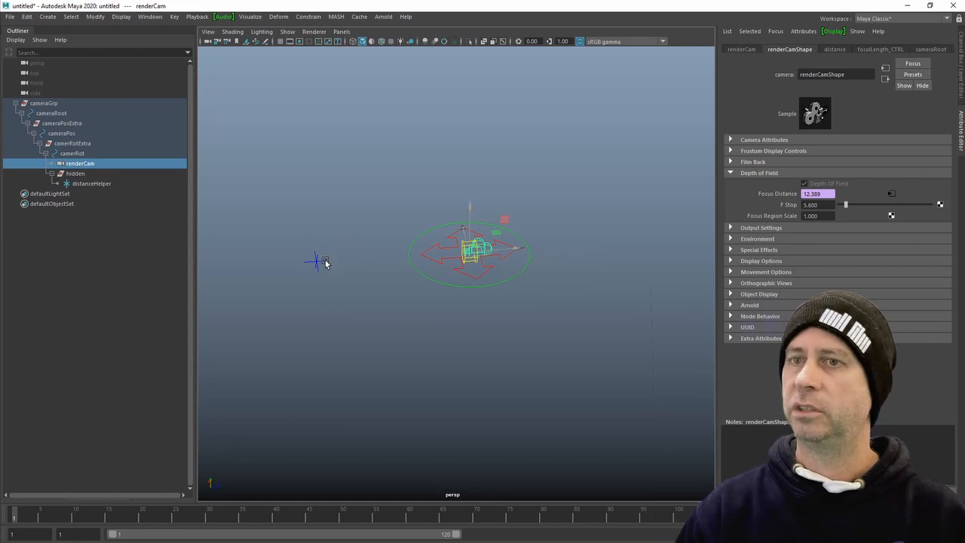
pyautogui.click(90, 184)
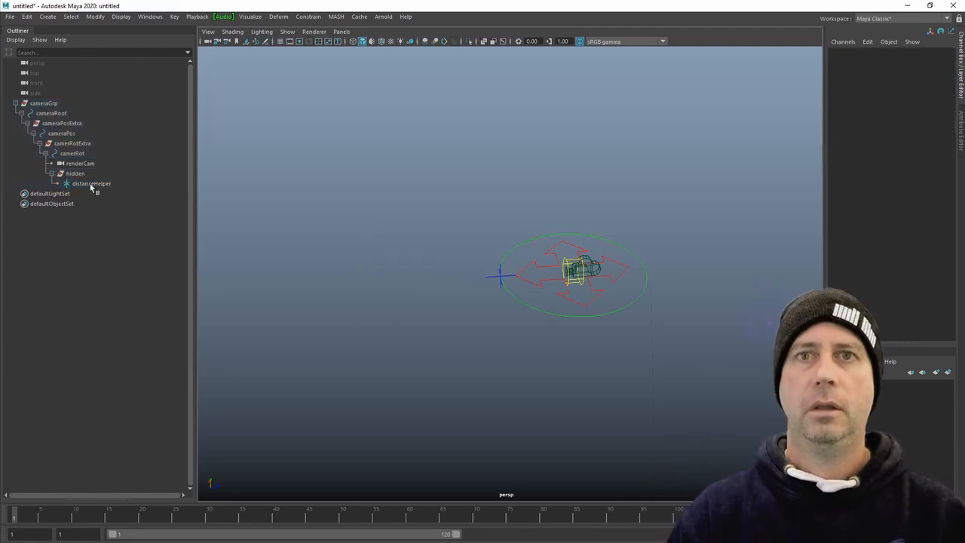
pyautogui.click(51, 113)
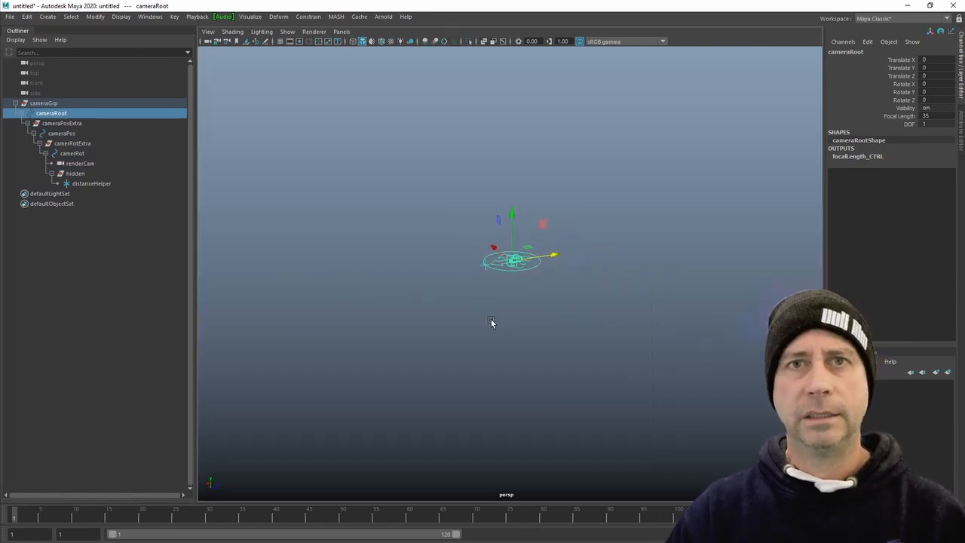
pyautogui.moveTo(730, 286)
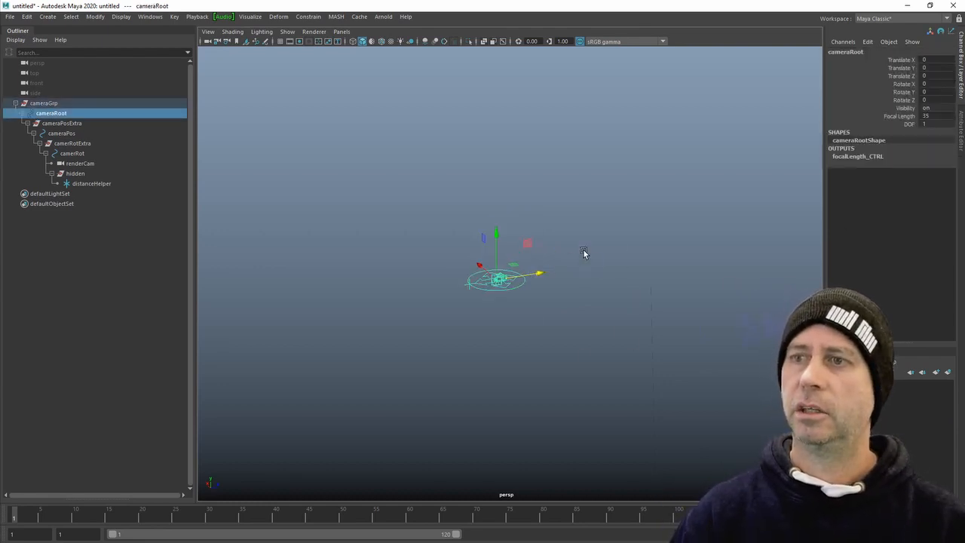
pyautogui.moveTo(496, 275); pyautogui.dragTo(619, 259)
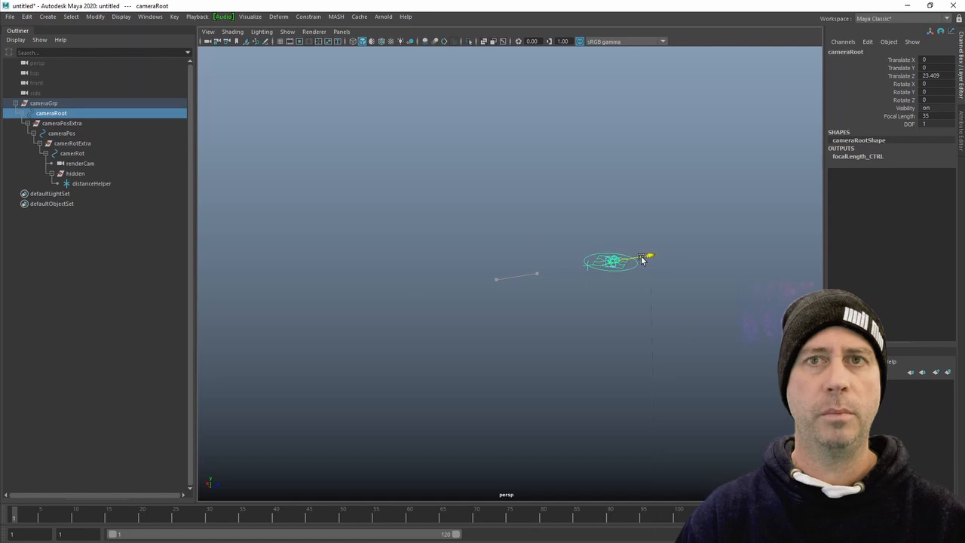
pyautogui.moveTo(618, 260); pyautogui.dragTo(350, 219)
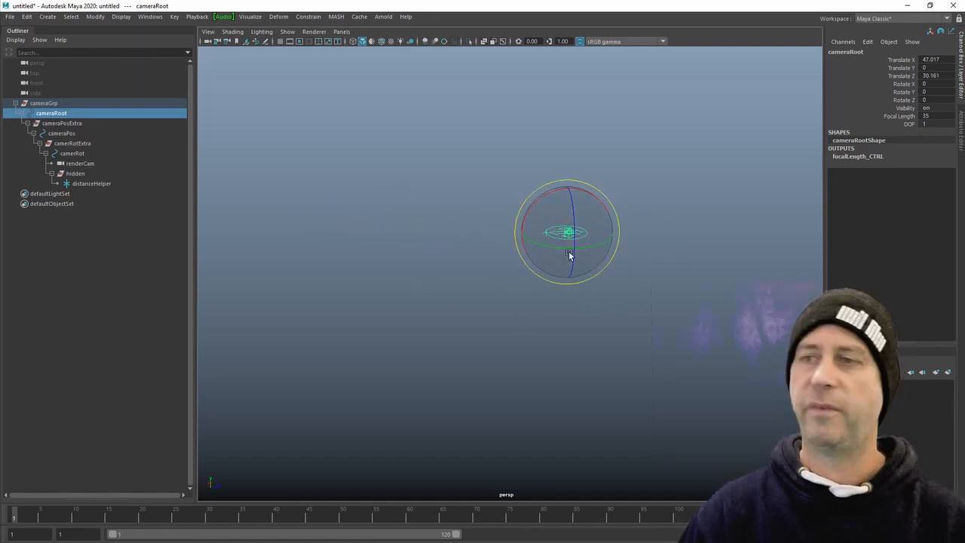
pyautogui.moveTo(567, 253); pyautogui.dragTo(602, 280)
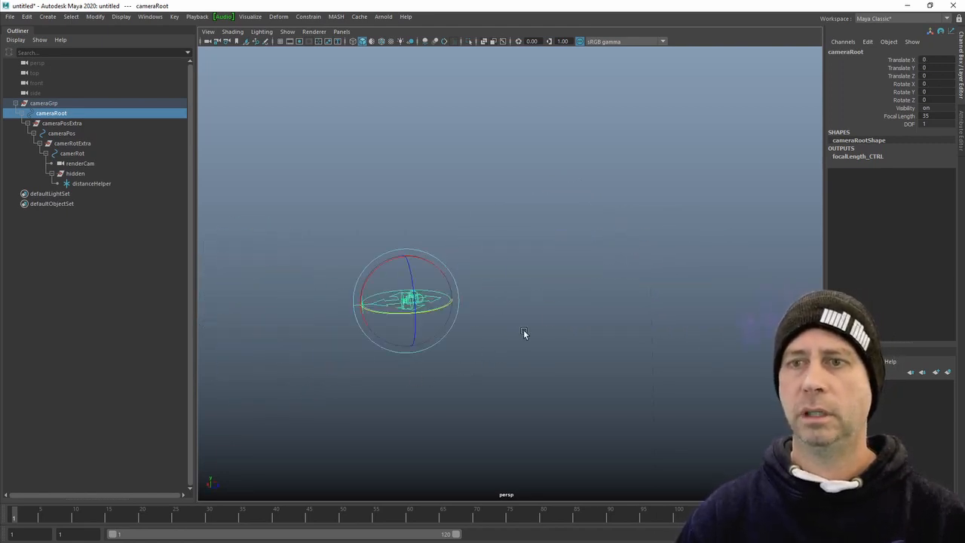
pyautogui.moveTo(407, 301); pyautogui.dragTo(541, 293)
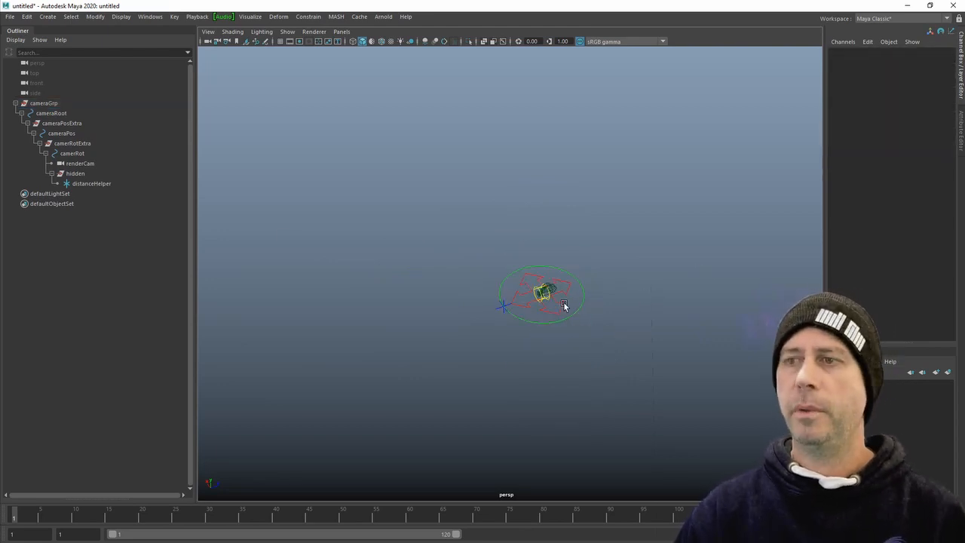
# Move cameraRoot away from the origin, zero cameraPos Translate Z, then reposition cameraRoot again
pyautogui.click(62, 132)
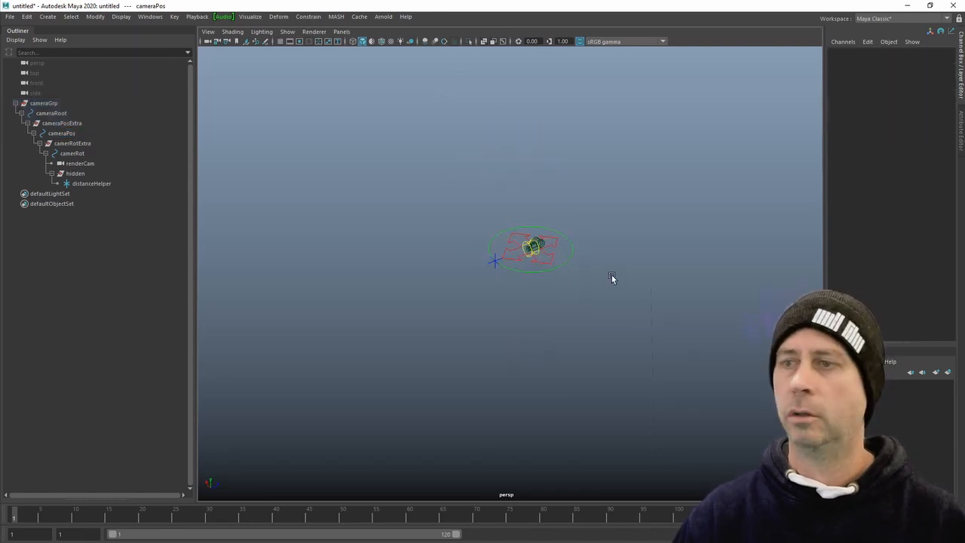
pyautogui.click(51, 113)
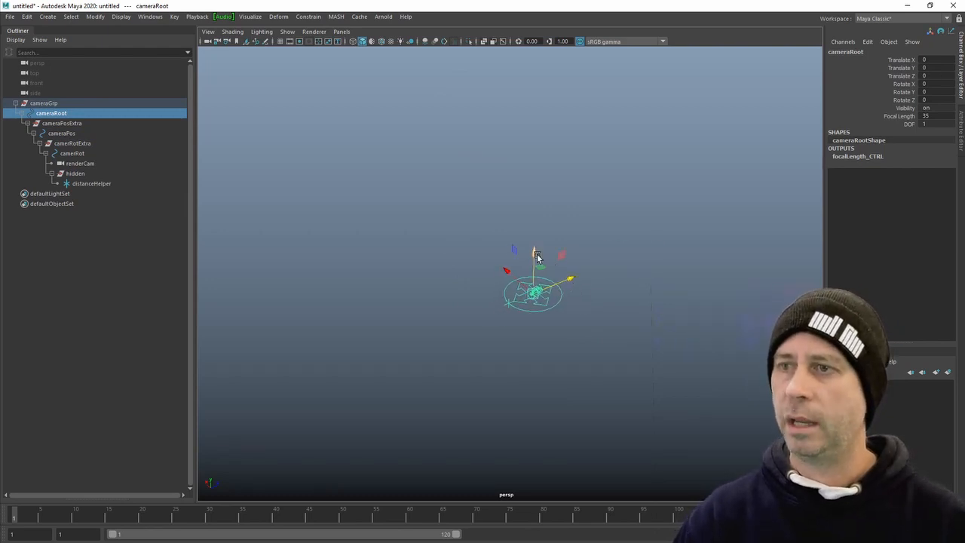
pyautogui.moveTo(536, 259); pyautogui.dragTo(565, 184)
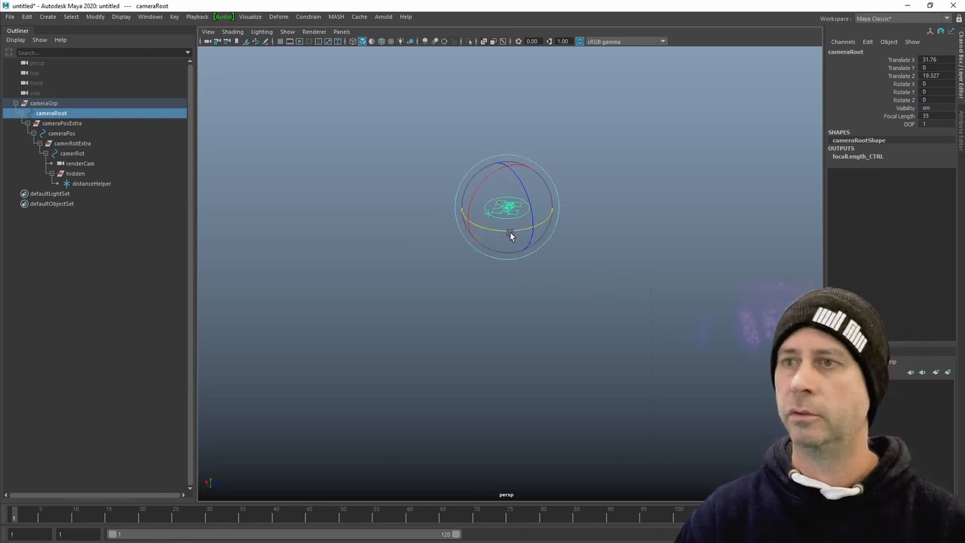
pyautogui.click(525, 295)
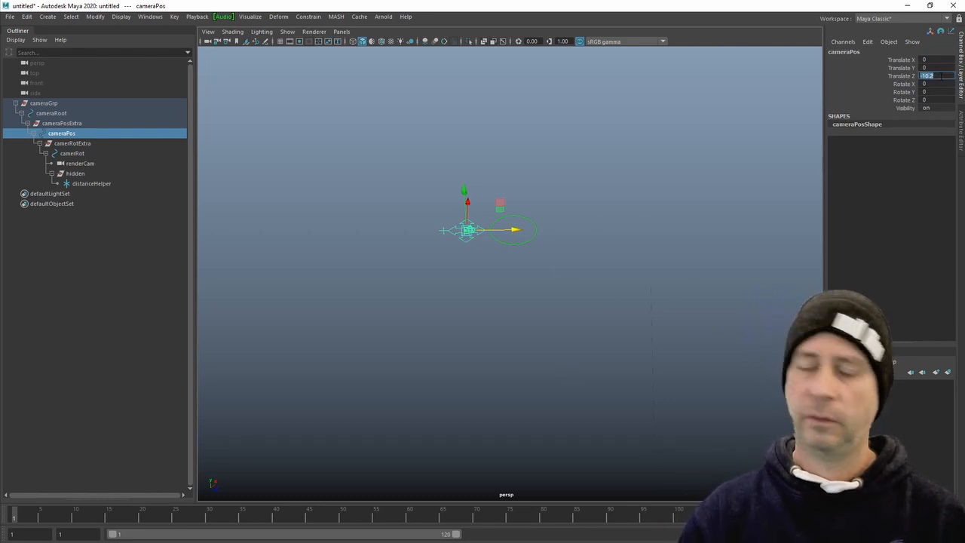
pyautogui.write('0')
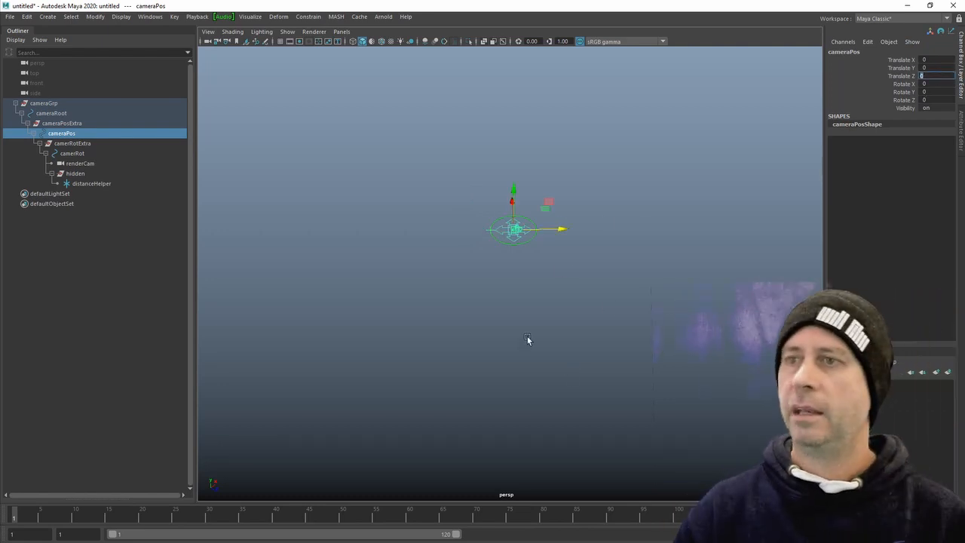
pyautogui.click(51, 113)
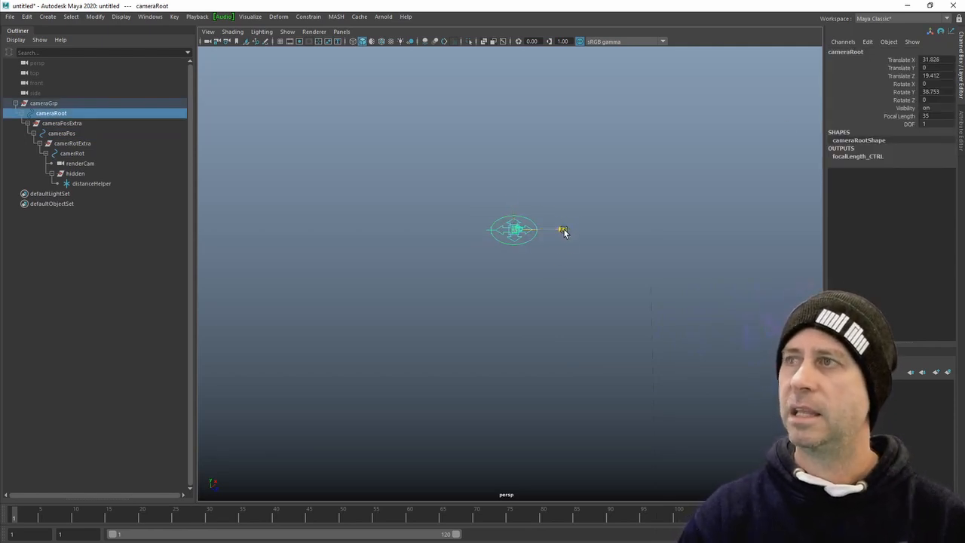
pyautogui.moveTo(561, 229); pyautogui.dragTo(520, 230)
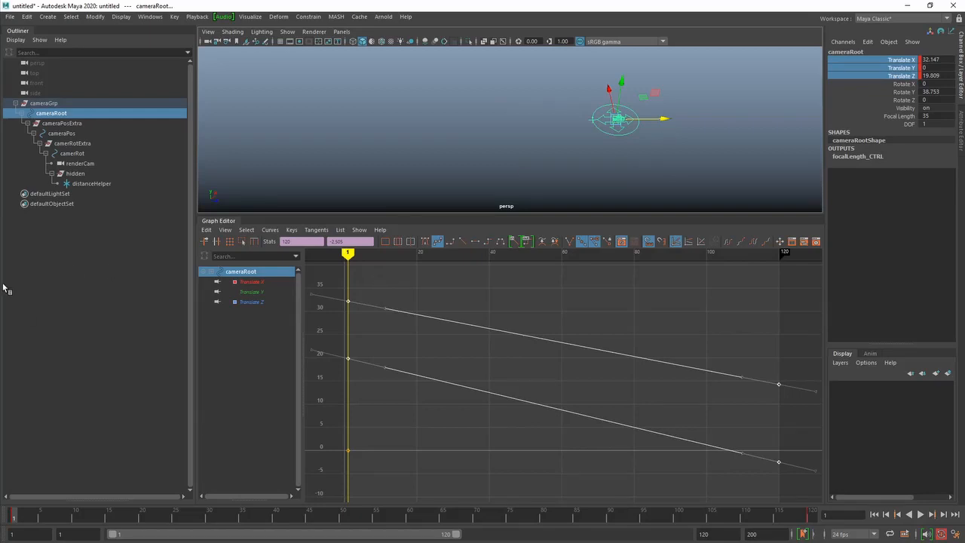
pyautogui.moveTo(558, 200)
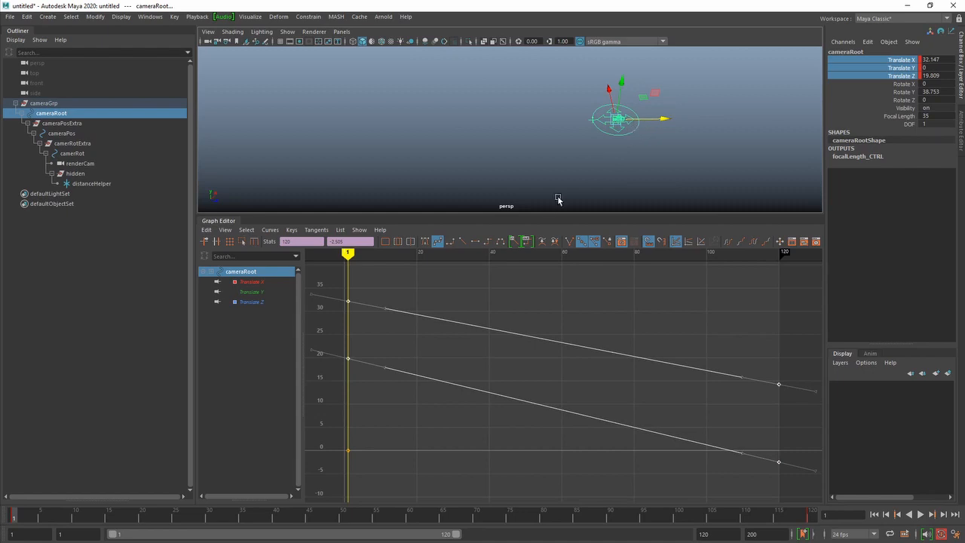
pyautogui.moveTo(377, 417)
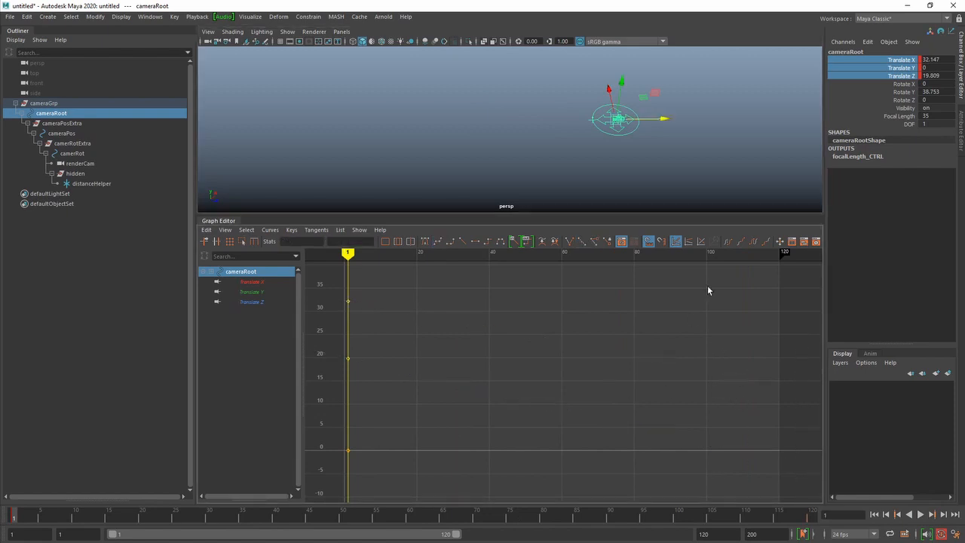
# Key cameraPos Translate Z and drag its end key down to a negative value in the Graph Editor
pyautogui.click(62, 133)
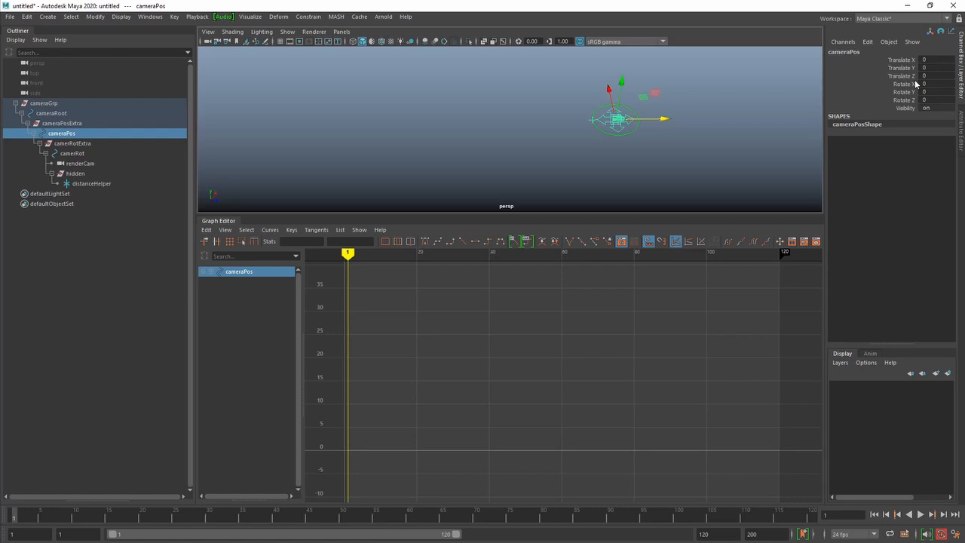
pyautogui.click(902, 75)
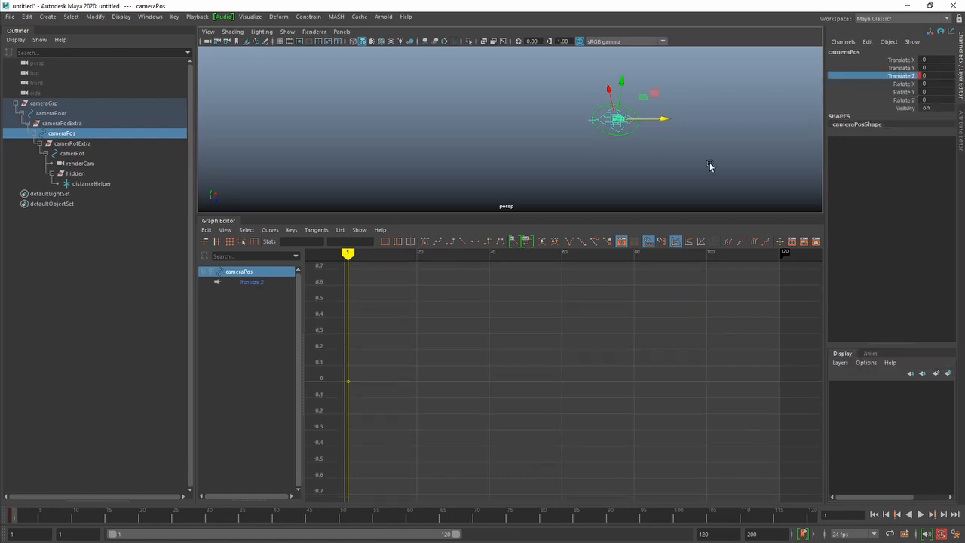
pyautogui.click(814, 519)
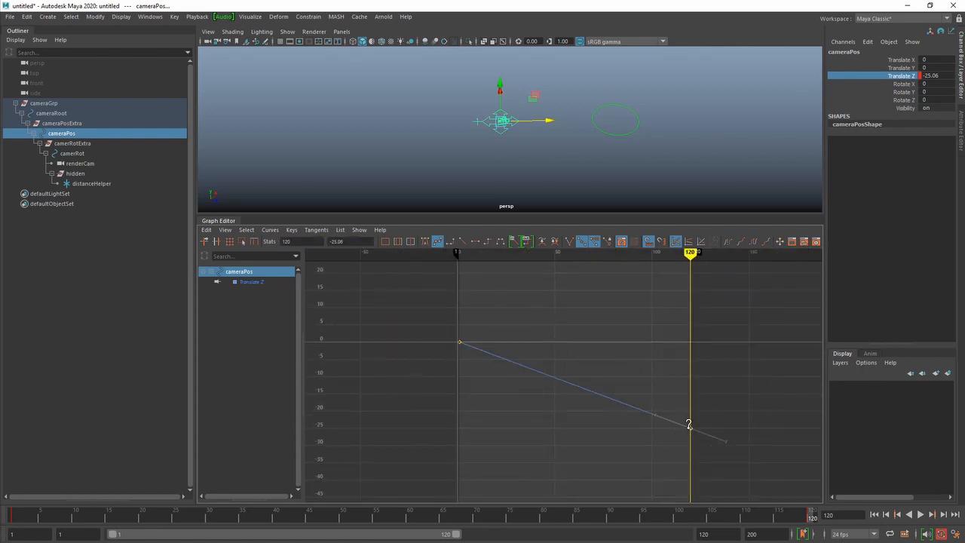
pyautogui.moveTo(688, 423); pyautogui.dragTo(694, 395)
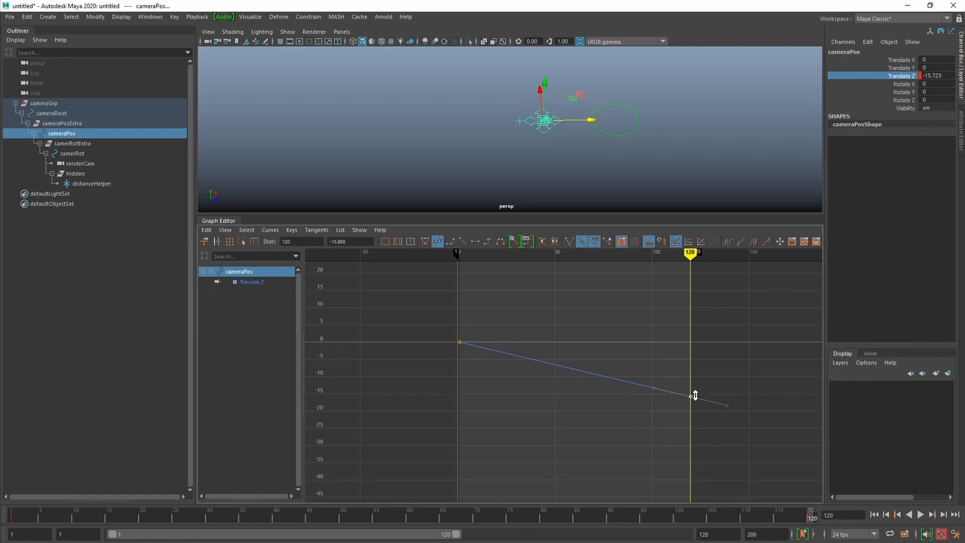
pyautogui.click(51, 113)
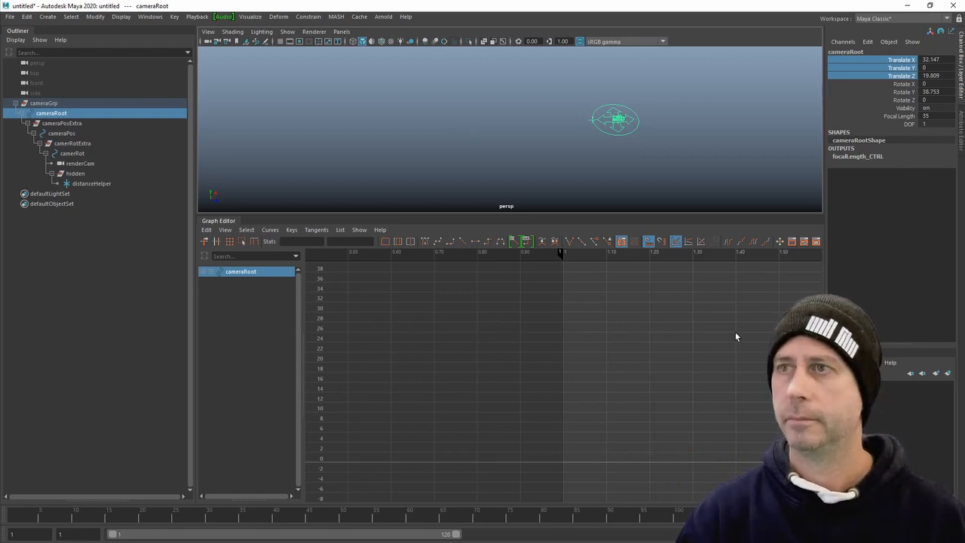
pyautogui.moveTo(591, 307)
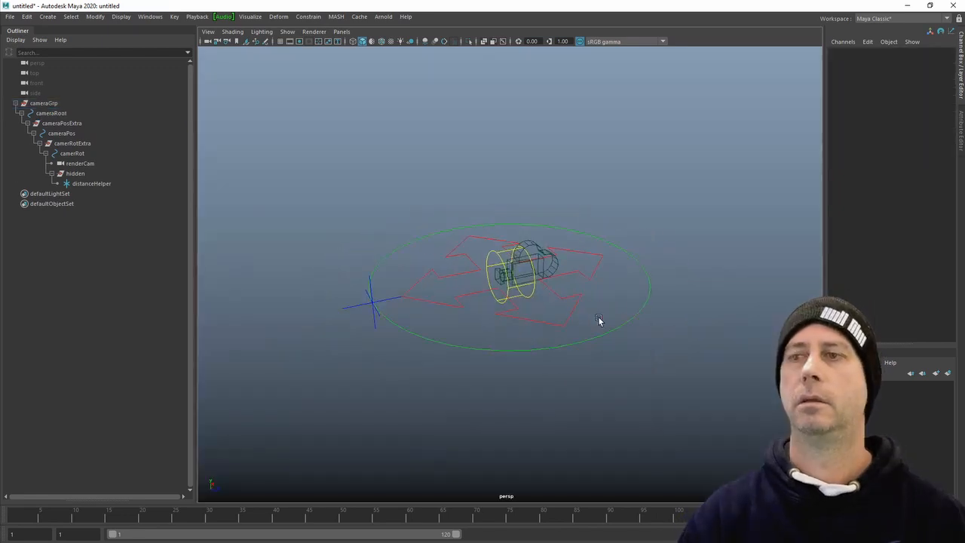
# Check cameraPos and cameraRot, giving cameraRot a slight test roll, then make cameraRotExtra active
pyautogui.click(62, 133)
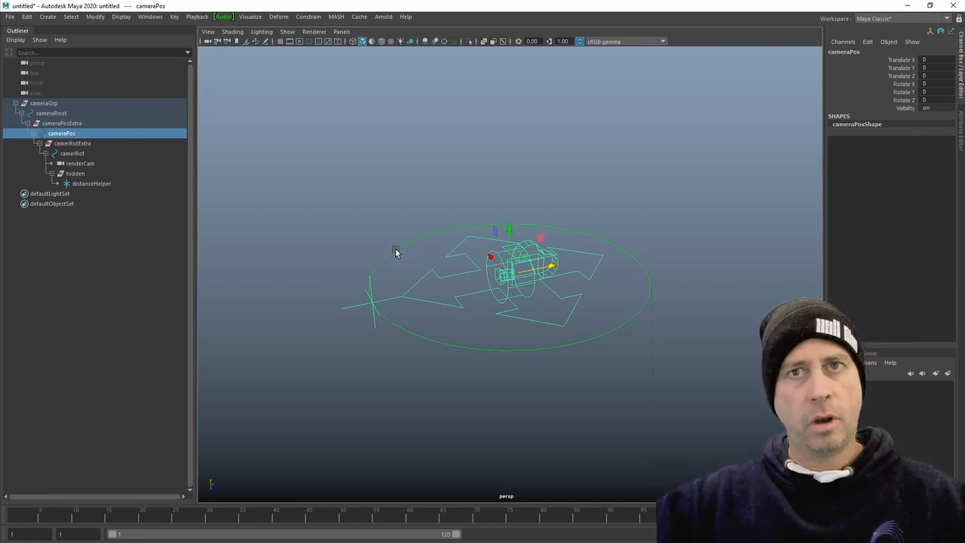
pyautogui.moveTo(528, 296)
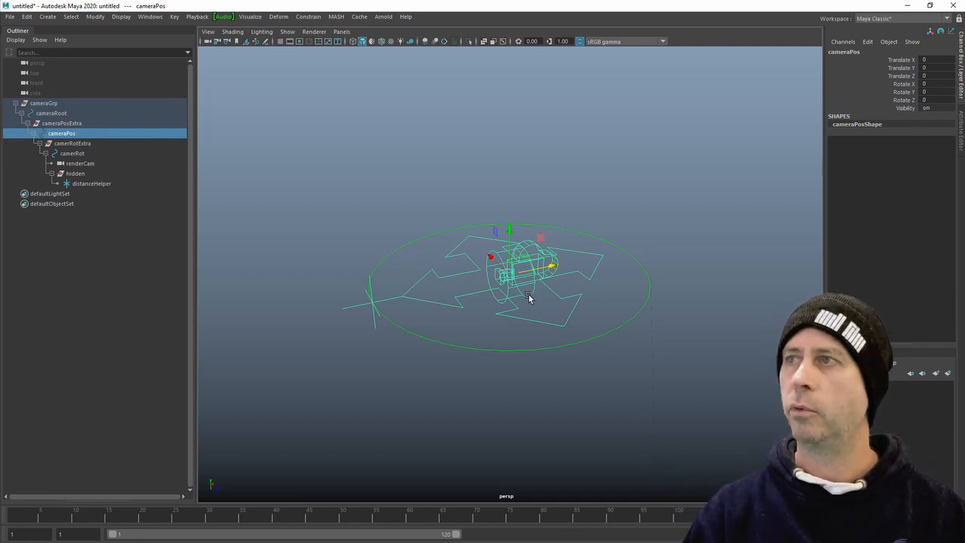
pyautogui.click(73, 154)
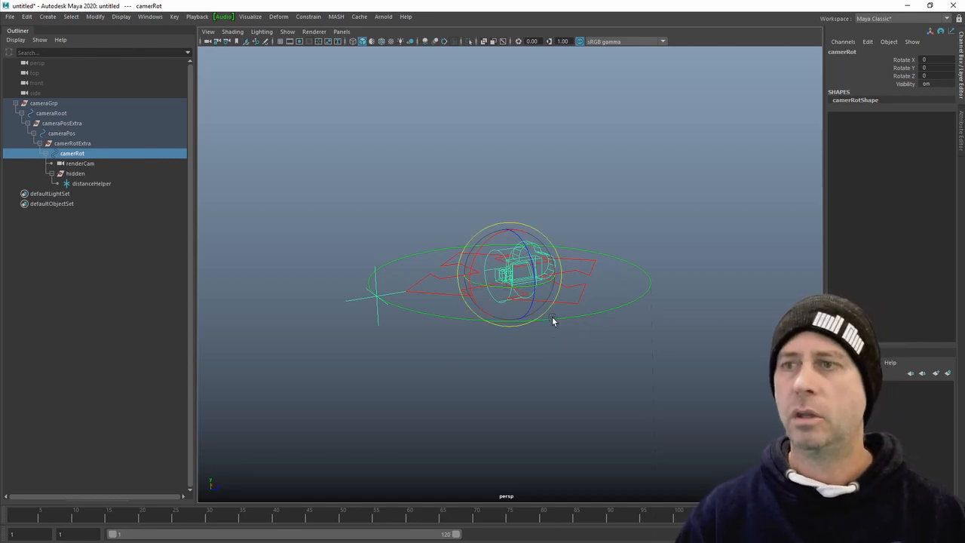
pyautogui.moveTo(552, 320); pyautogui.dragTo(537, 253)
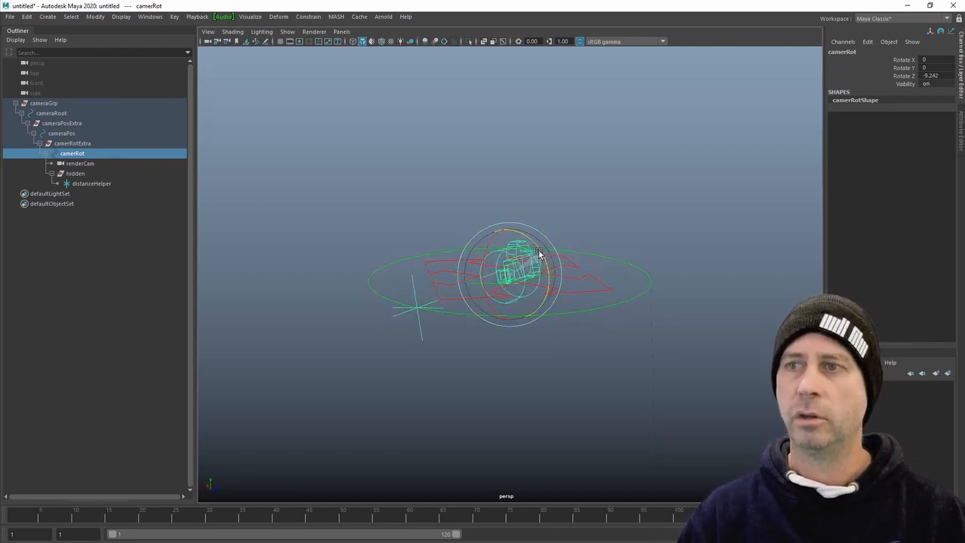
pyautogui.moveTo(540, 253); pyautogui.dragTo(478, 326)
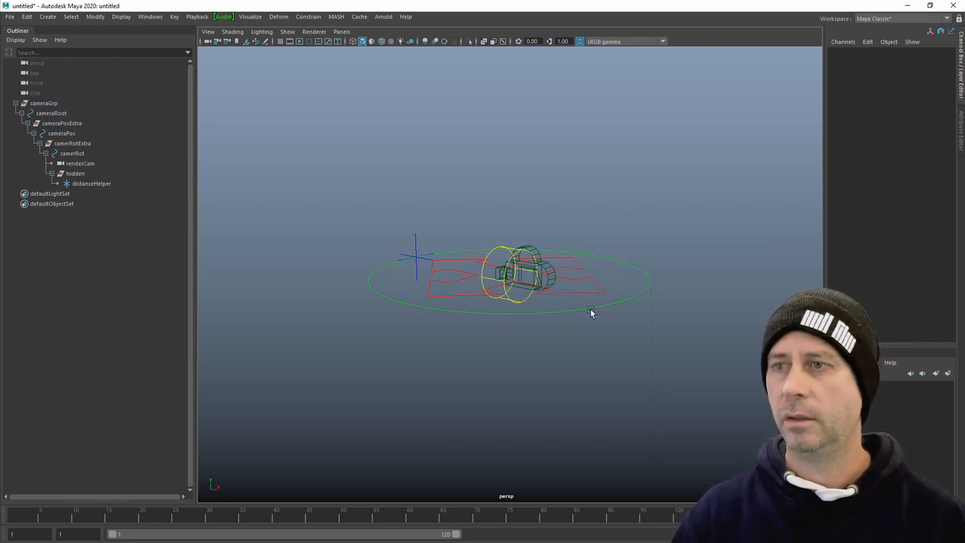
pyautogui.click(76, 174)
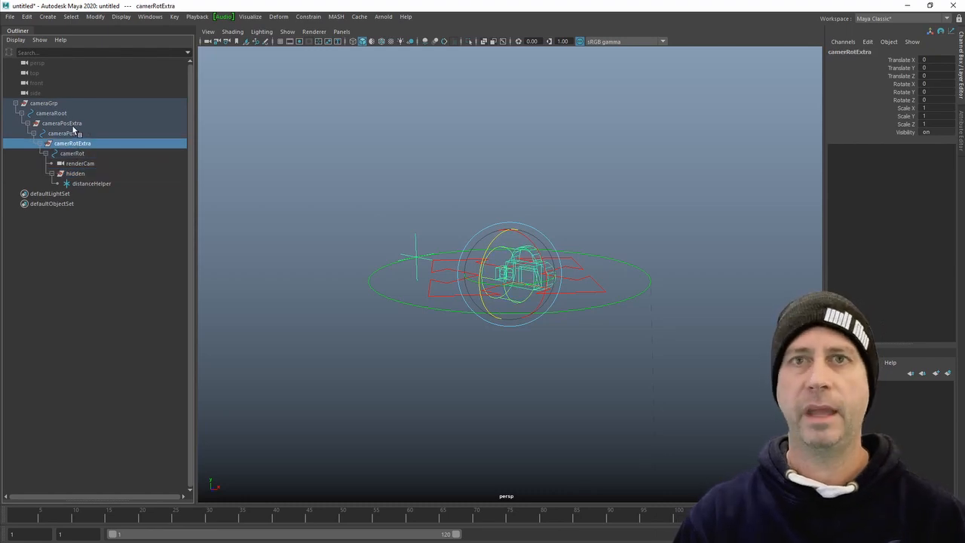
# Test the cameraPosExtra and cameraRotExtra layers and frame the isolated rig from cameraRoot
pyautogui.click(43, 103)
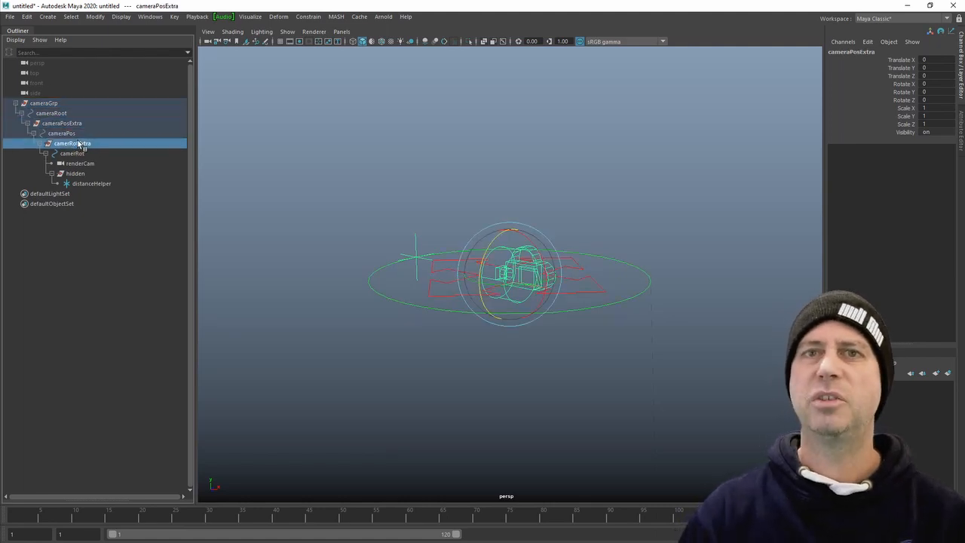
pyautogui.click(72, 144)
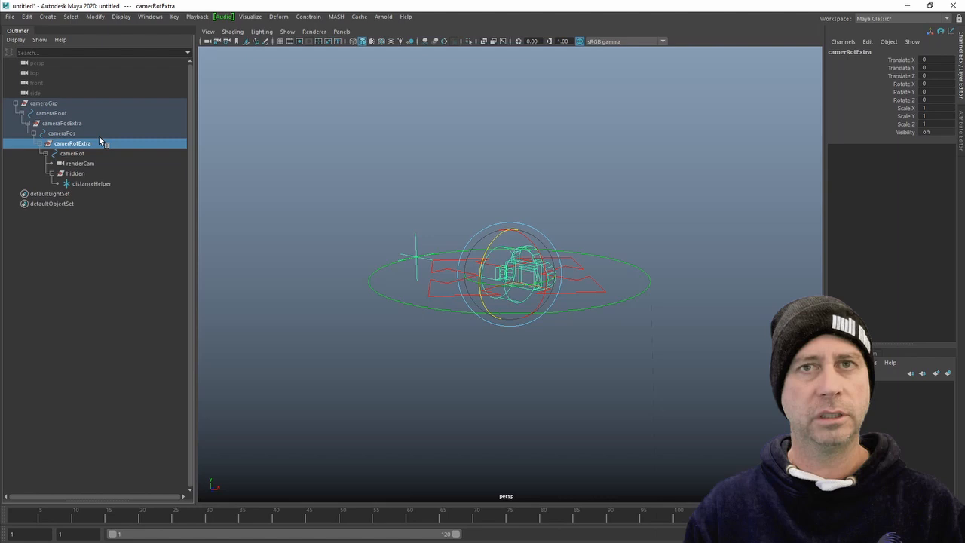
pyautogui.moveTo(617, 305)
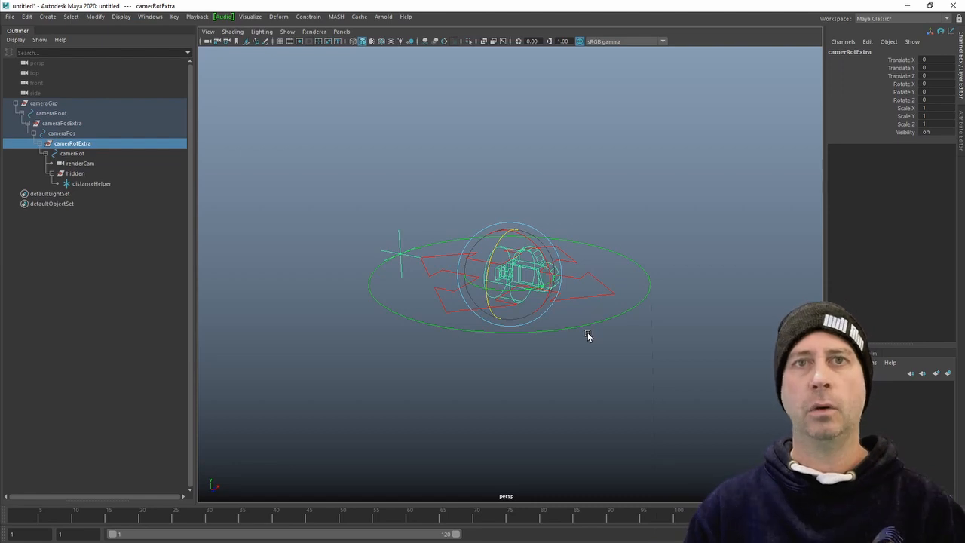
pyautogui.click(51, 113)
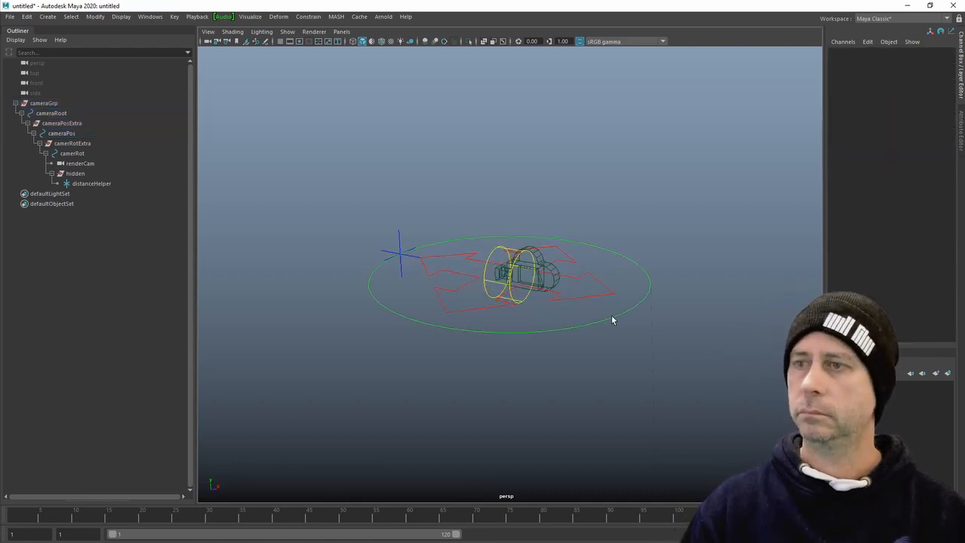
pyautogui.click(51, 113)
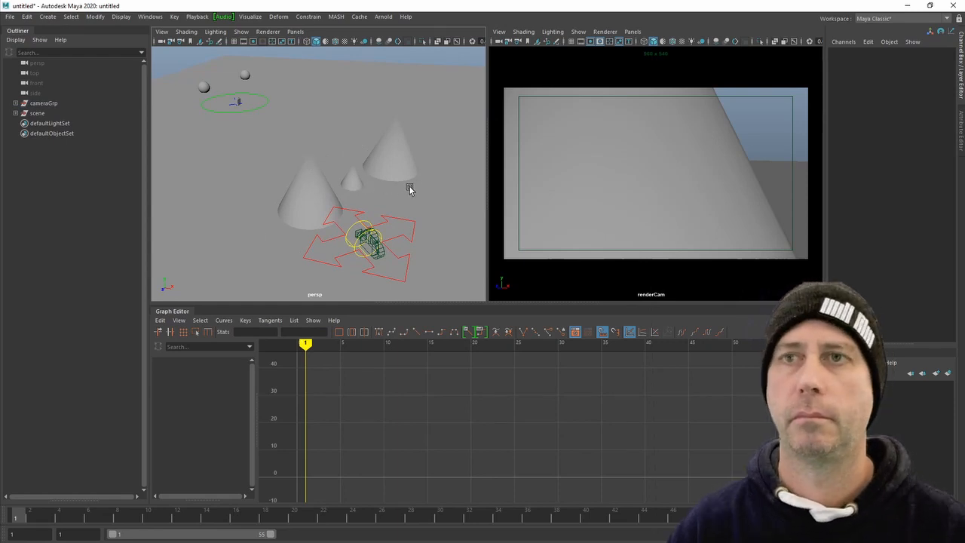
pyautogui.moveTo(392, 263)
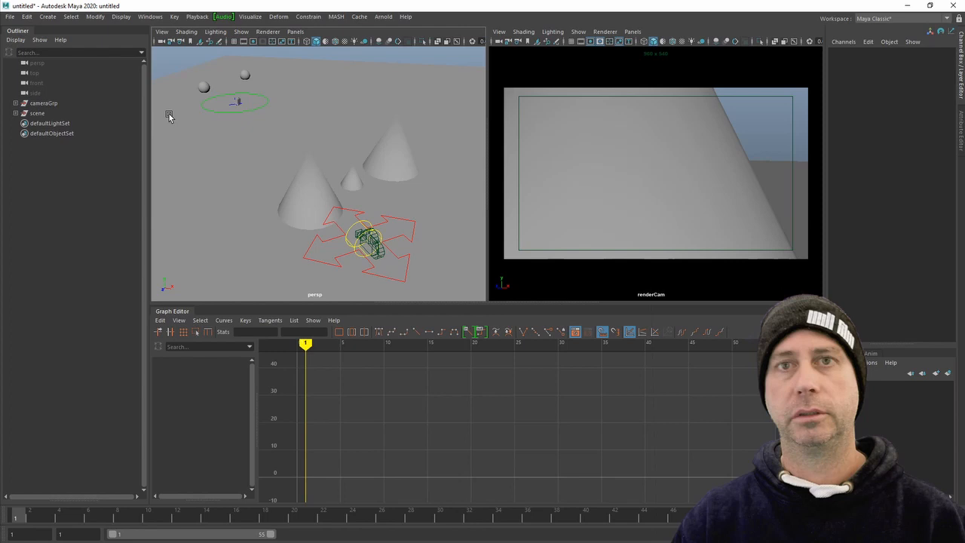
# Scrub the timeline from the start to review keyed curves on the rig root, cameraPos and distanceHelper
pyautogui.click(15, 103)
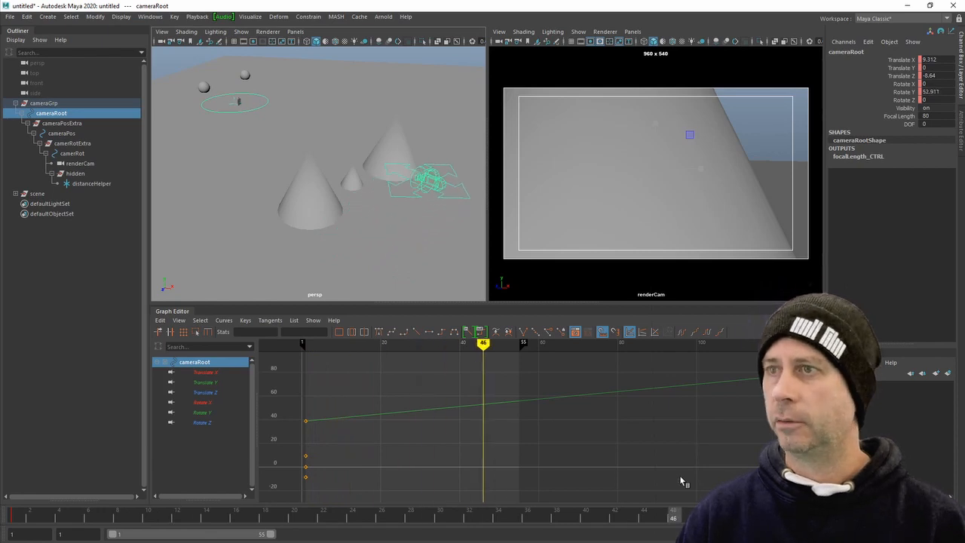
pyautogui.click(304, 344)
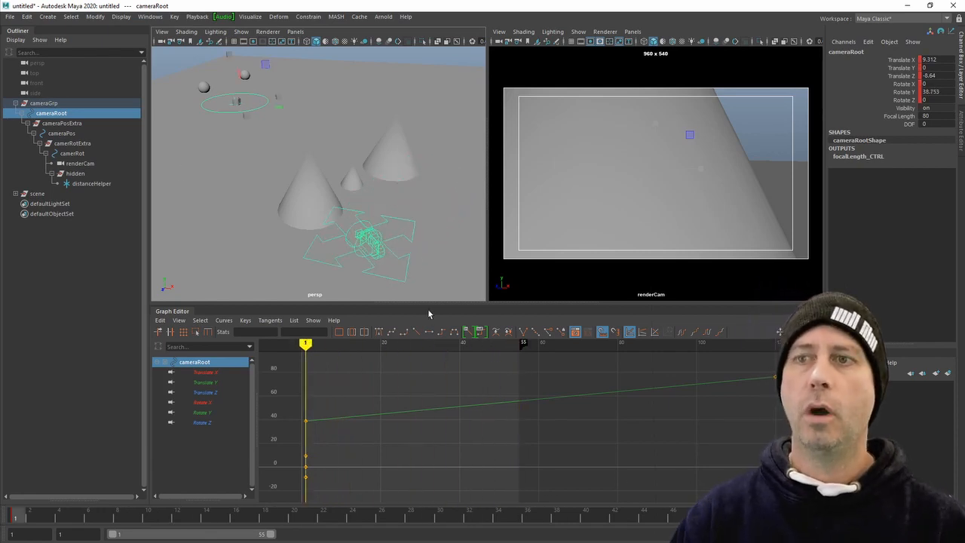
pyautogui.click(60, 133)
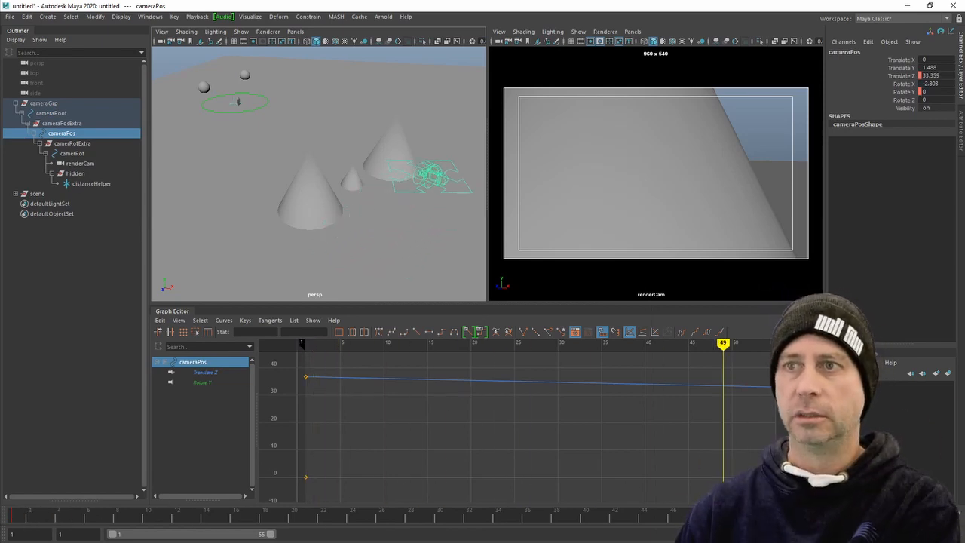
pyautogui.click(383, 344)
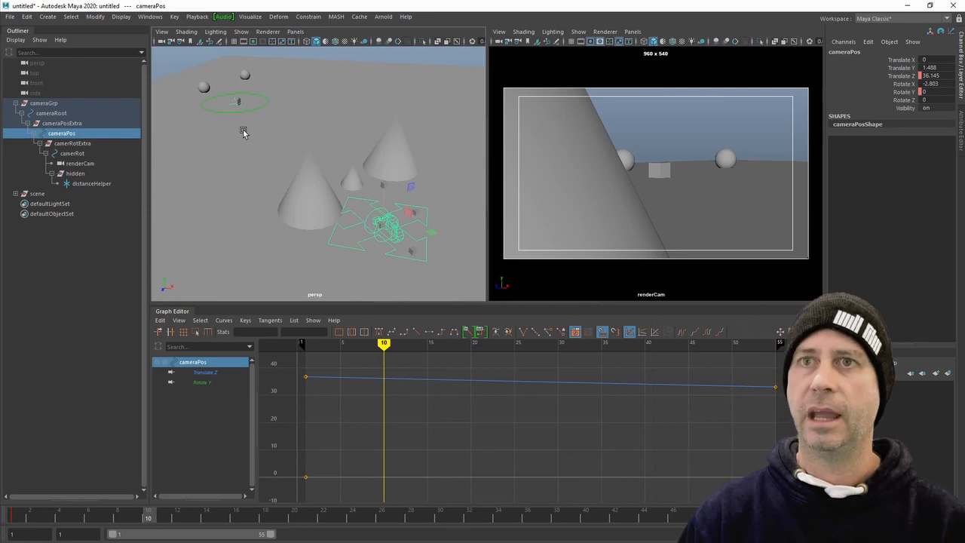
pyautogui.click(91, 184)
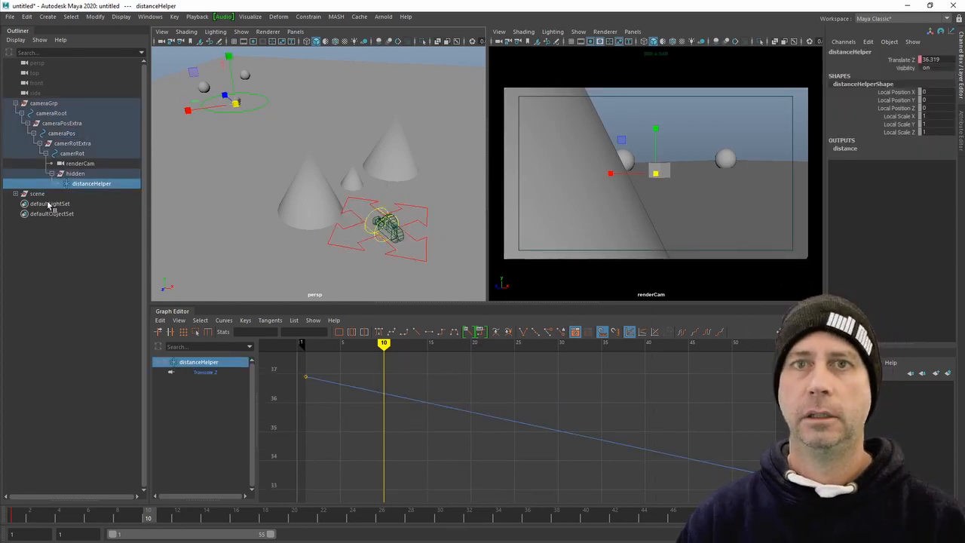
pyautogui.moveTo(235, 253)
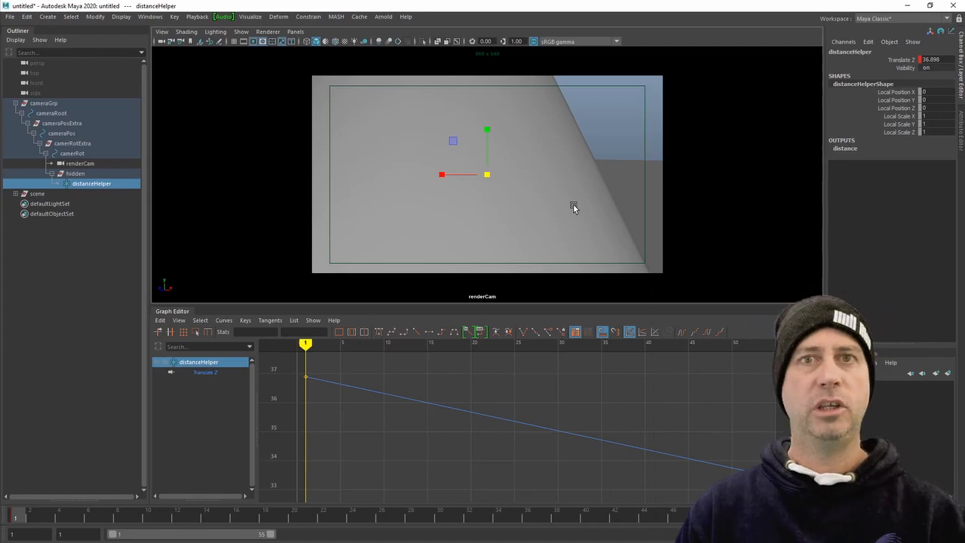
pyautogui.click(51, 113)
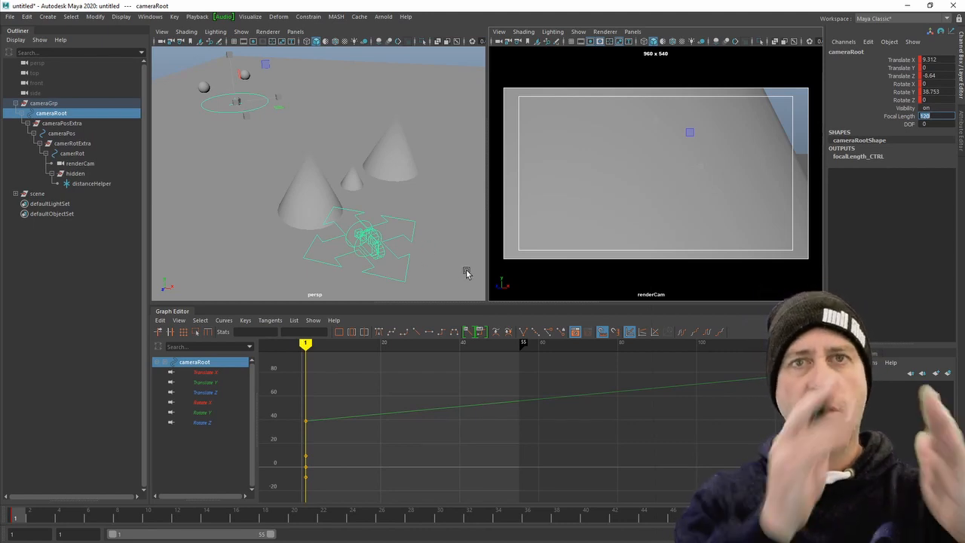
pyautogui.moveTo(787, 135)
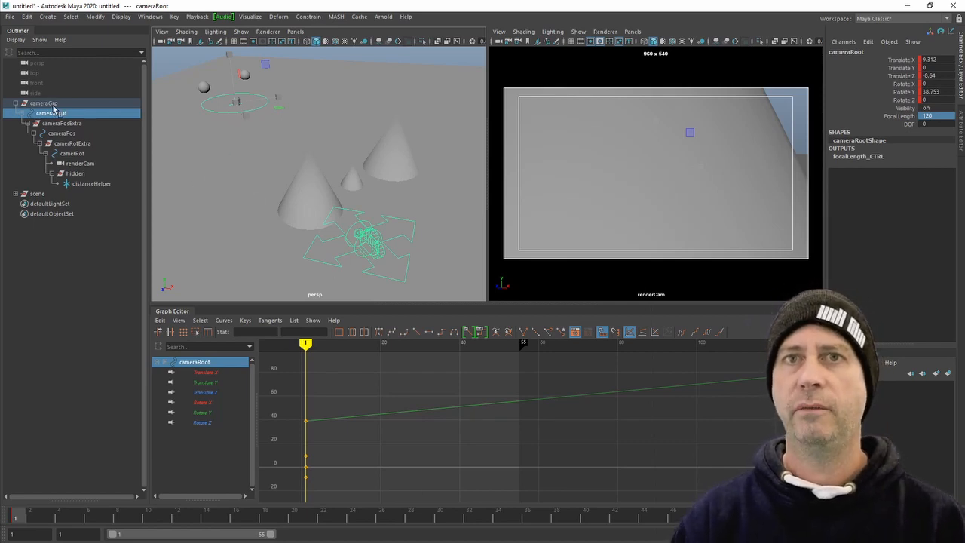
pyautogui.click(44, 103)
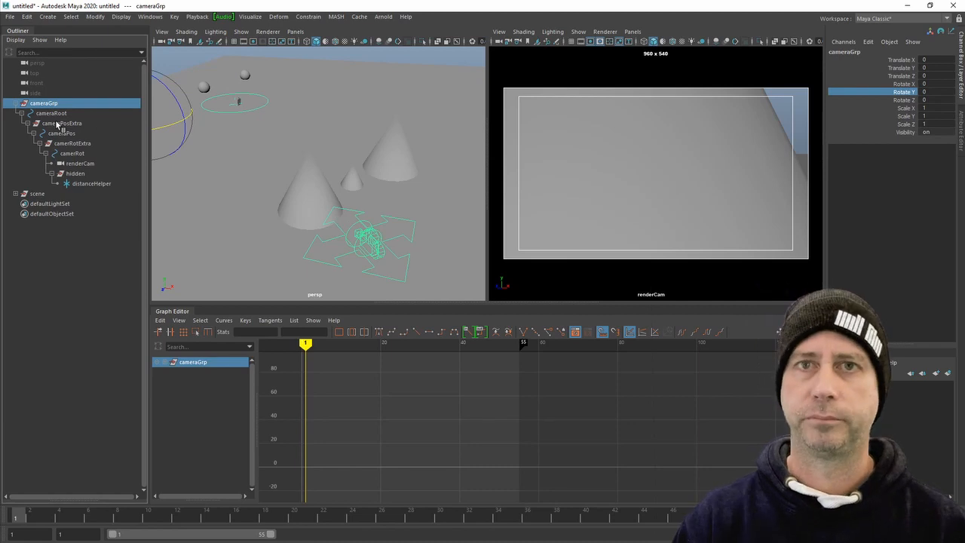
# Inspect cameraRoot, cameraPos and cameraRot in turn, confirming only cameraPos carries the Translate Z curve
pyautogui.click(66, 150)
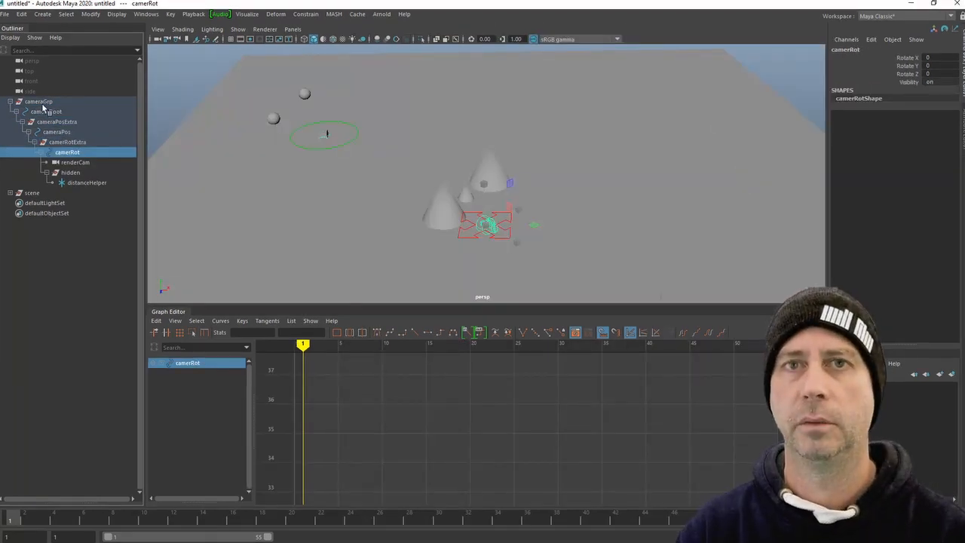
pyautogui.click(46, 112)
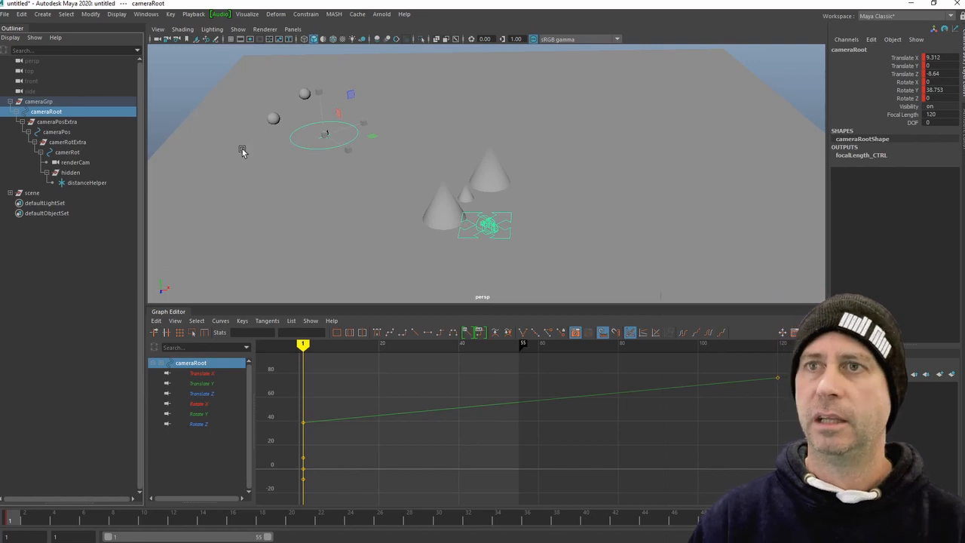
pyautogui.moveTo(90, 134)
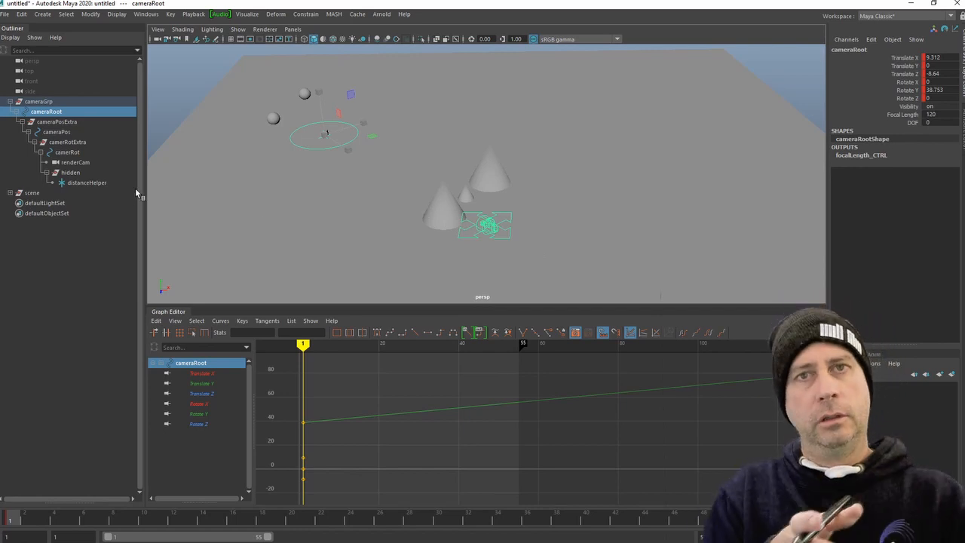
pyautogui.click(58, 133)
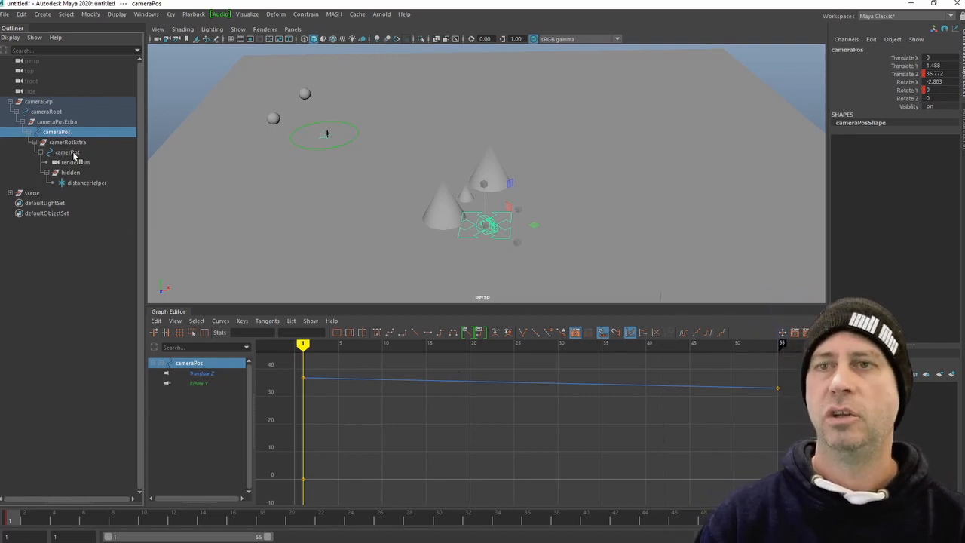
pyautogui.click(66, 151)
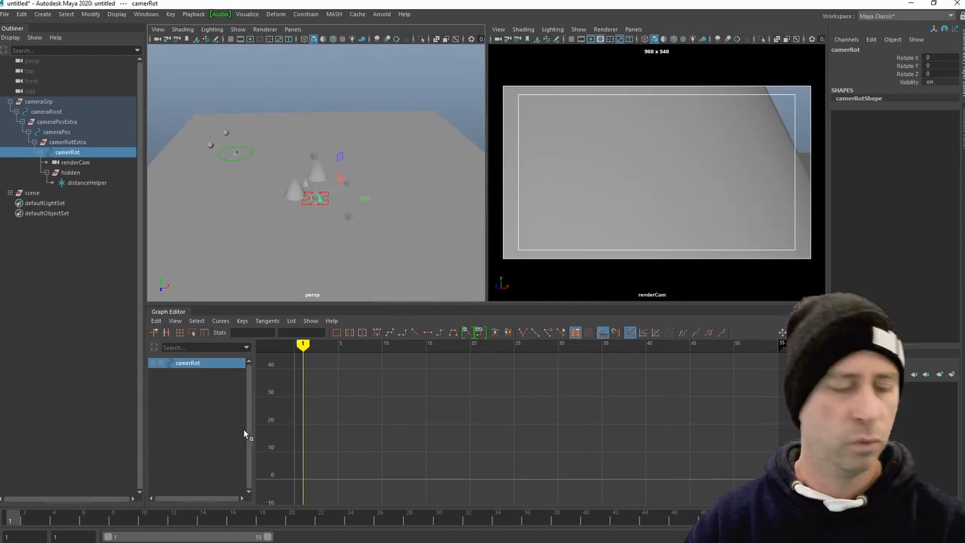
pyautogui.moveTo(414, 199)
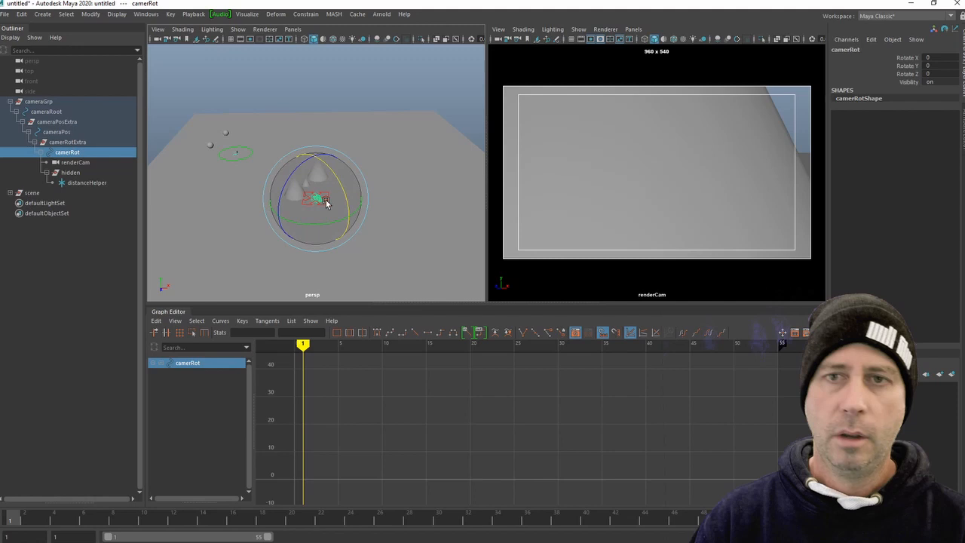
# Roll cameraRot in Z at a later frame to tilt renderCam's framing, then select renderCam
pyautogui.moveTo(324, 199); pyautogui.dragTo(290, 184)
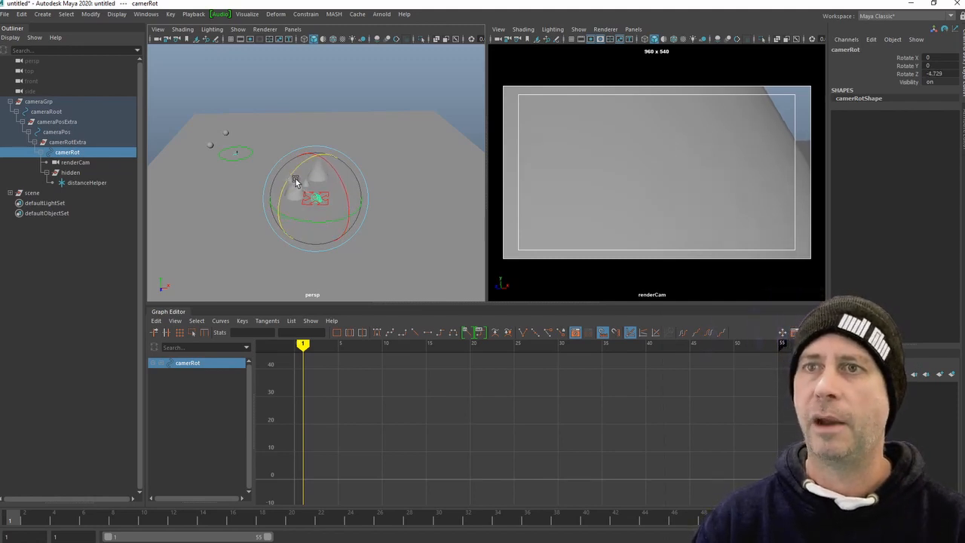
pyautogui.click(311, 344)
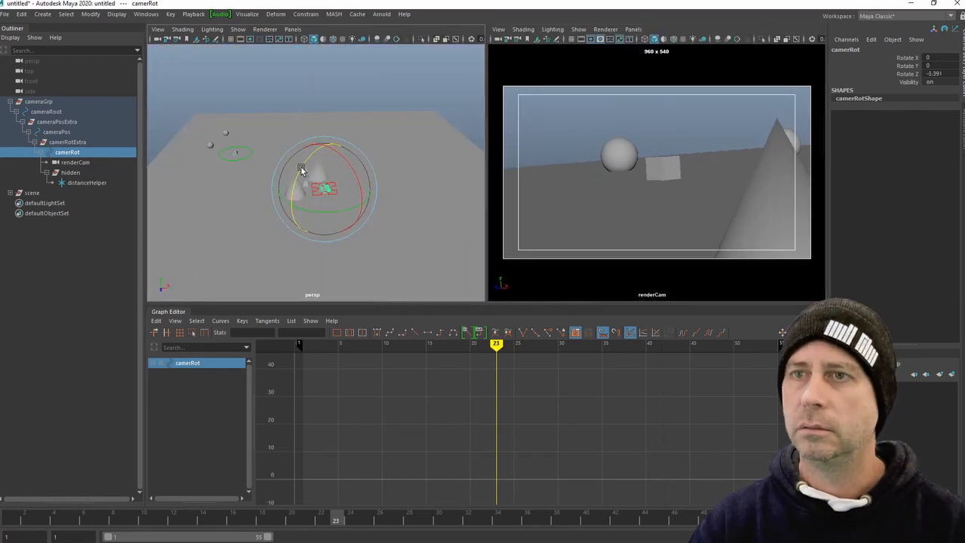
pyautogui.moveTo(301, 169); pyautogui.dragTo(309, 168)
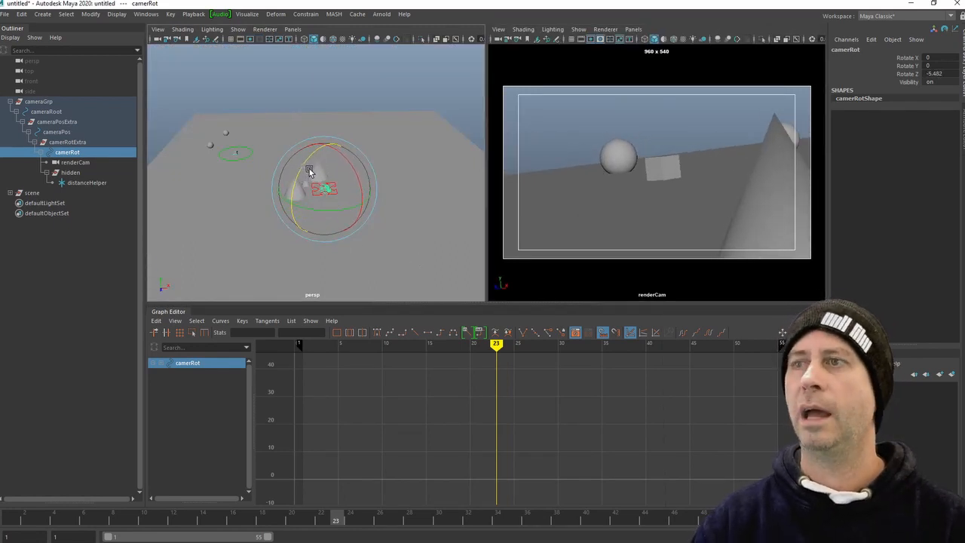
pyautogui.moveTo(309, 169); pyautogui.dragTo(344, 178)
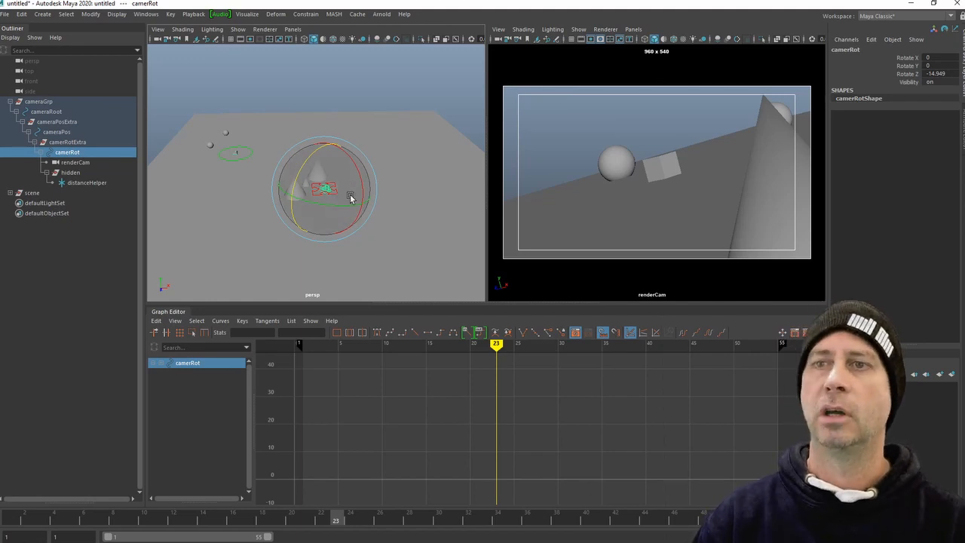
pyautogui.click(75, 163)
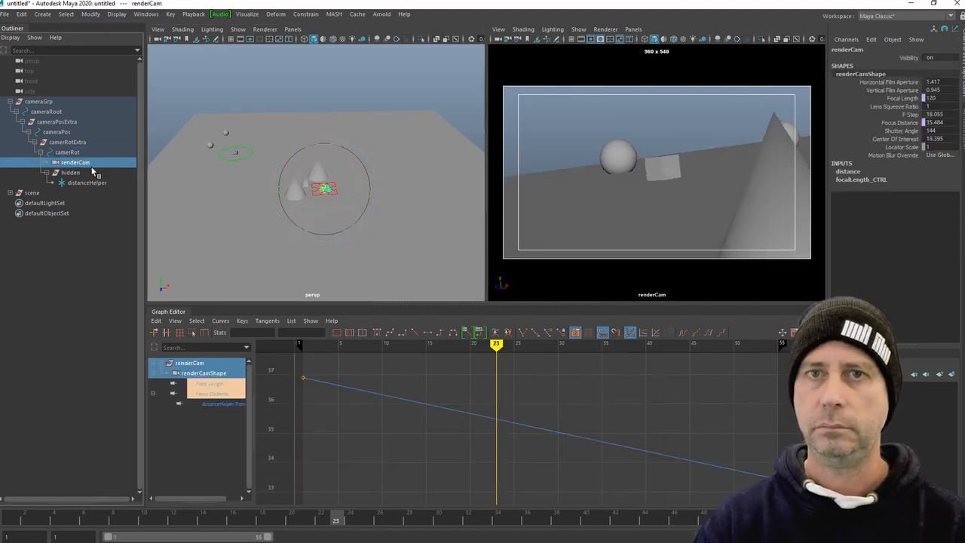